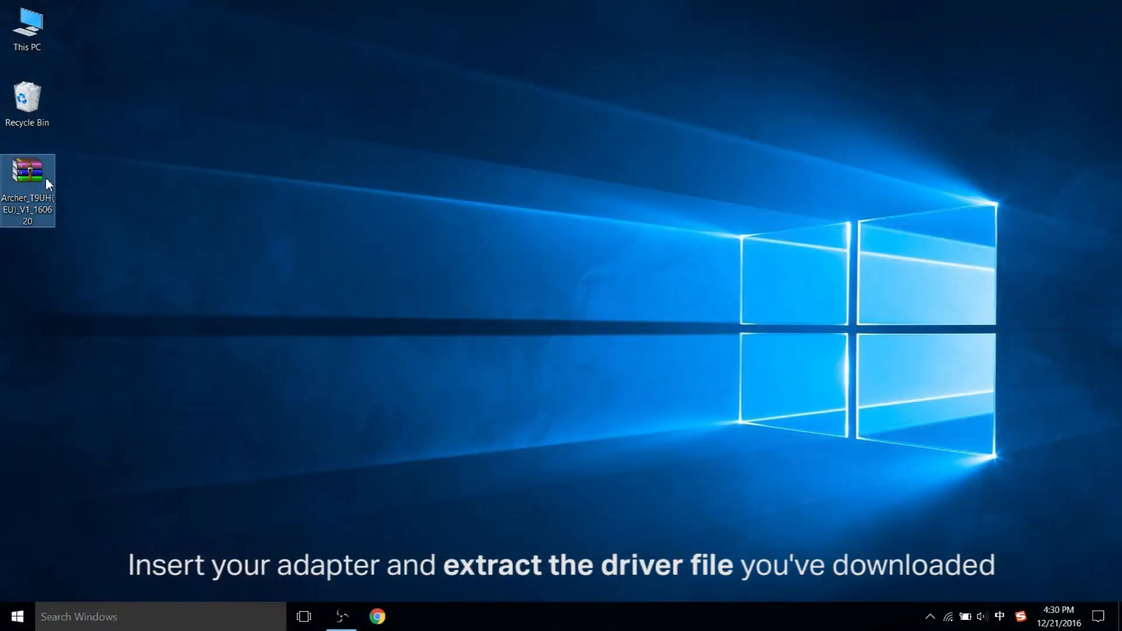
Extract the downloaded Archer driver archive onto the desktop.
{"action": "right_click", "coordinate": [28, 171]}
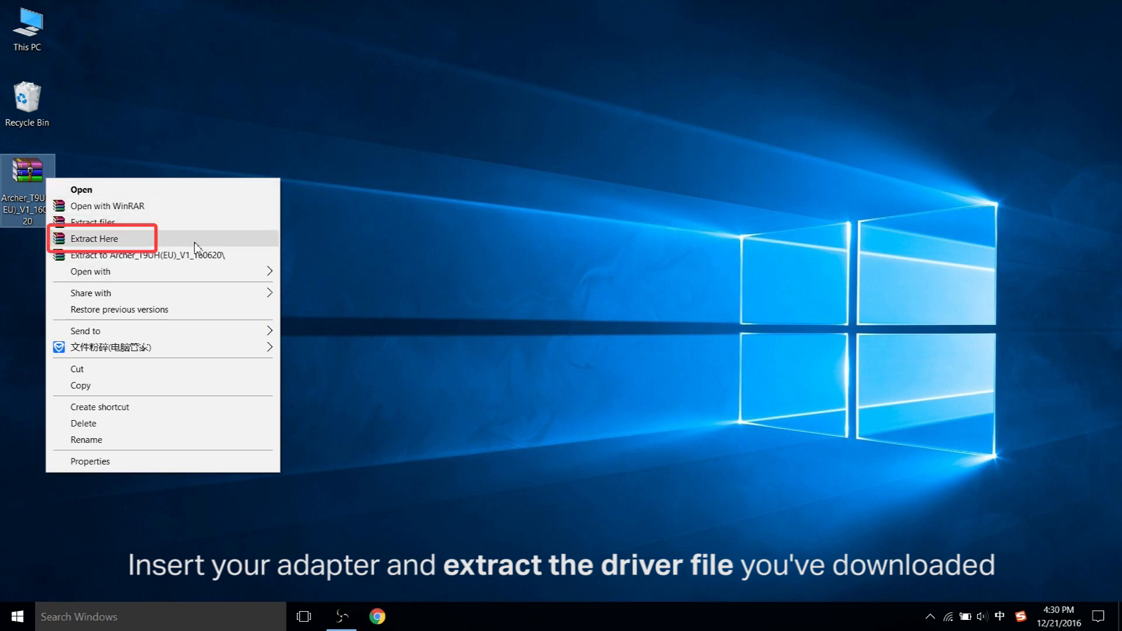
{"action": "left_click", "coordinate": [93, 239]}
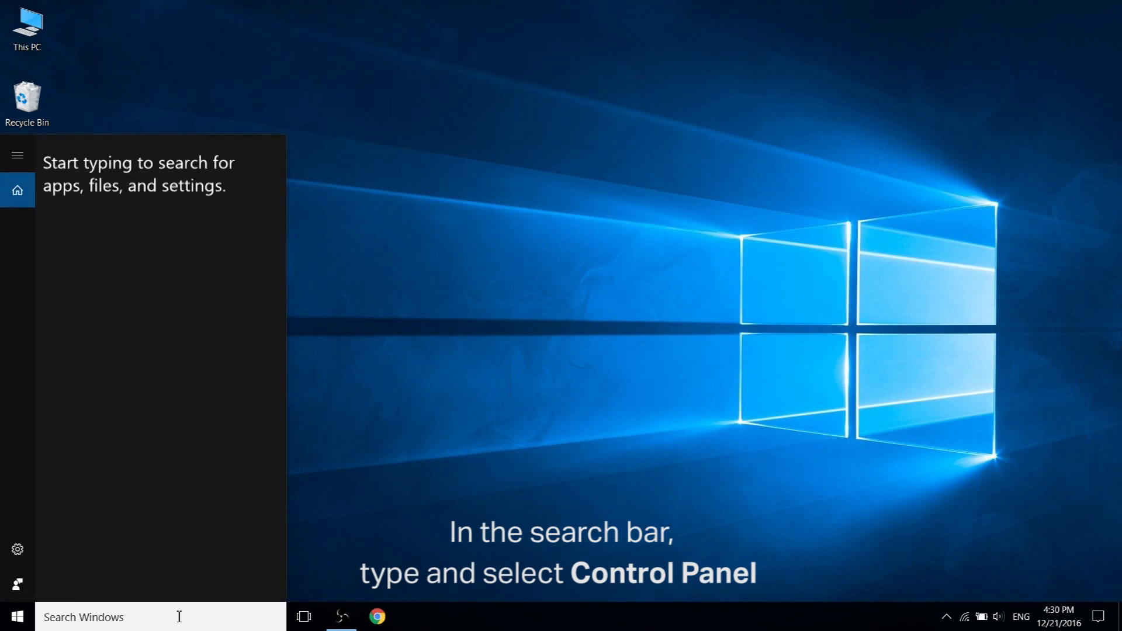
Search for 'control' and open Control Panel.
{"action": "type", "text": "control panel"}
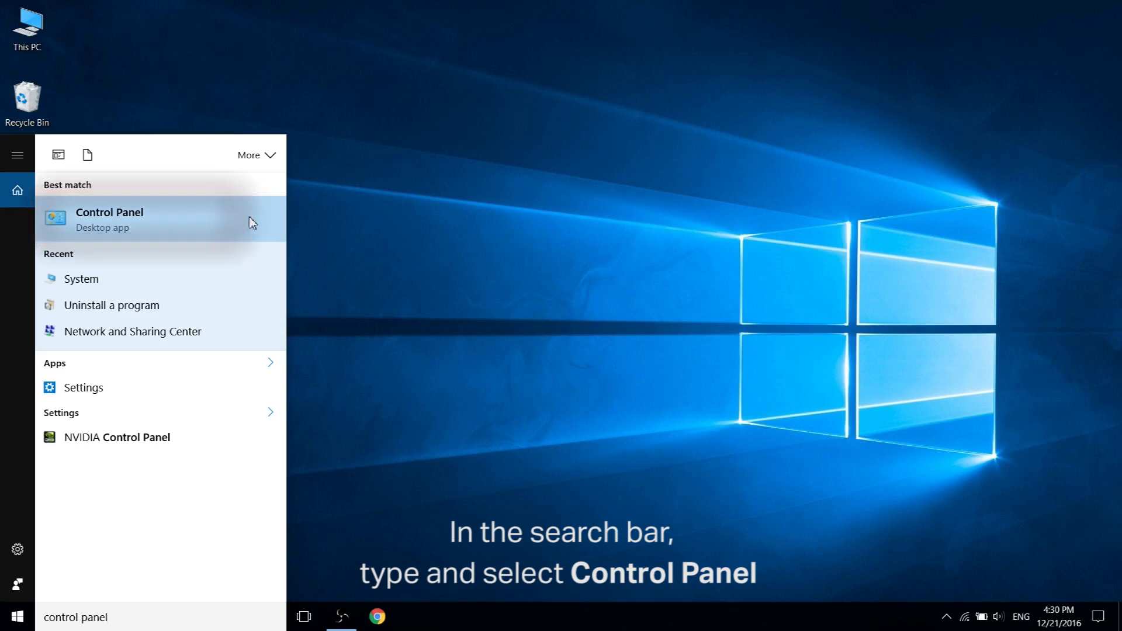
{"action": "left_click", "coordinate": [109, 219]}
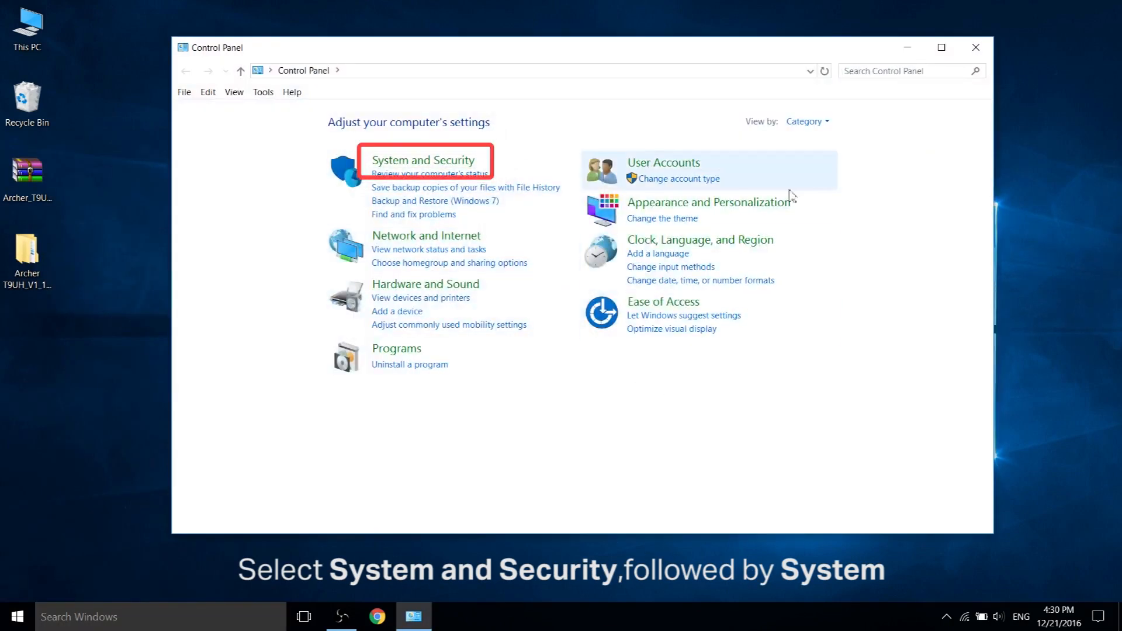
Open System and Security > System to confirm Windows 10 Pro, 64-bit.
{"action": "left_click", "coordinate": [424, 160]}
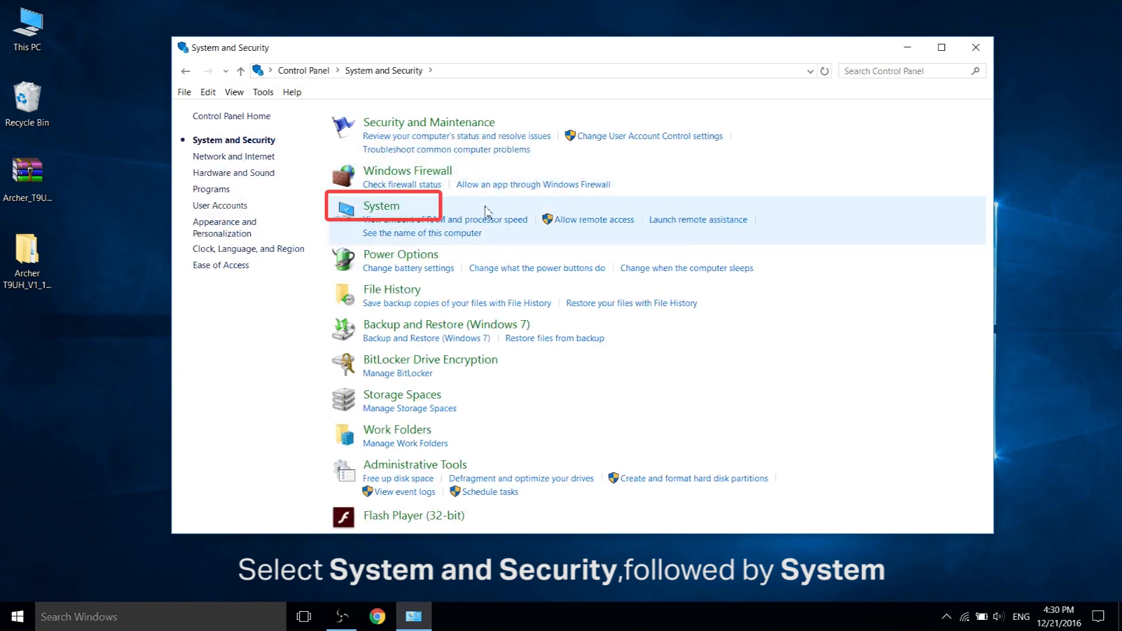
{"action": "left_click", "coordinate": [382, 206]}
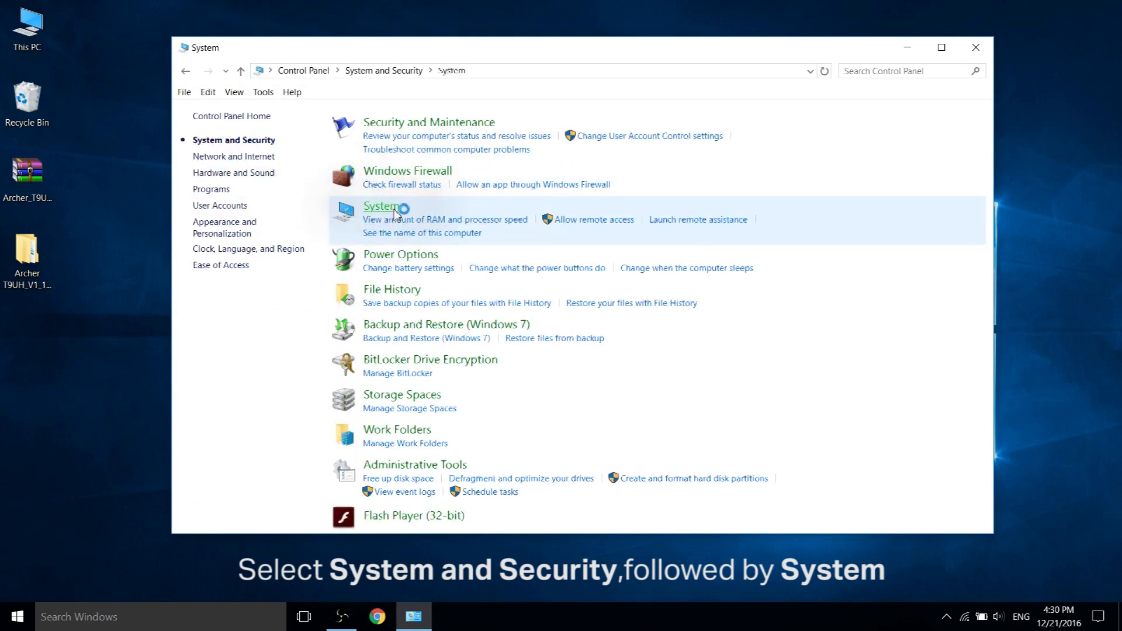
{"action": "left_click", "coordinate": [380, 207]}
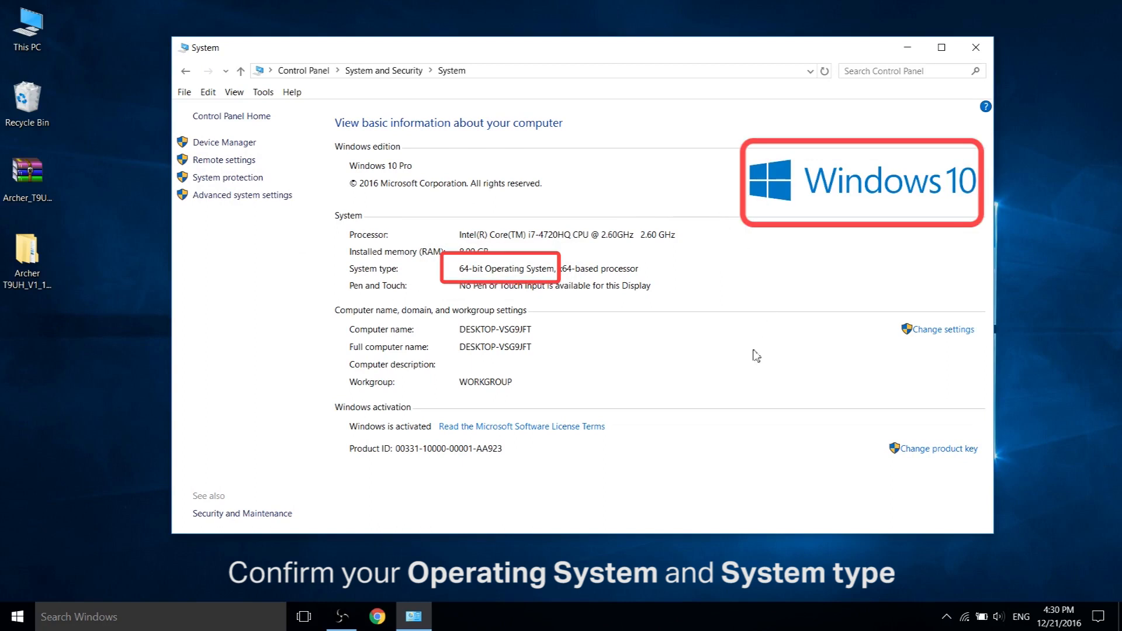
{"action": "mouse_move", "coordinate": [740, 365]}
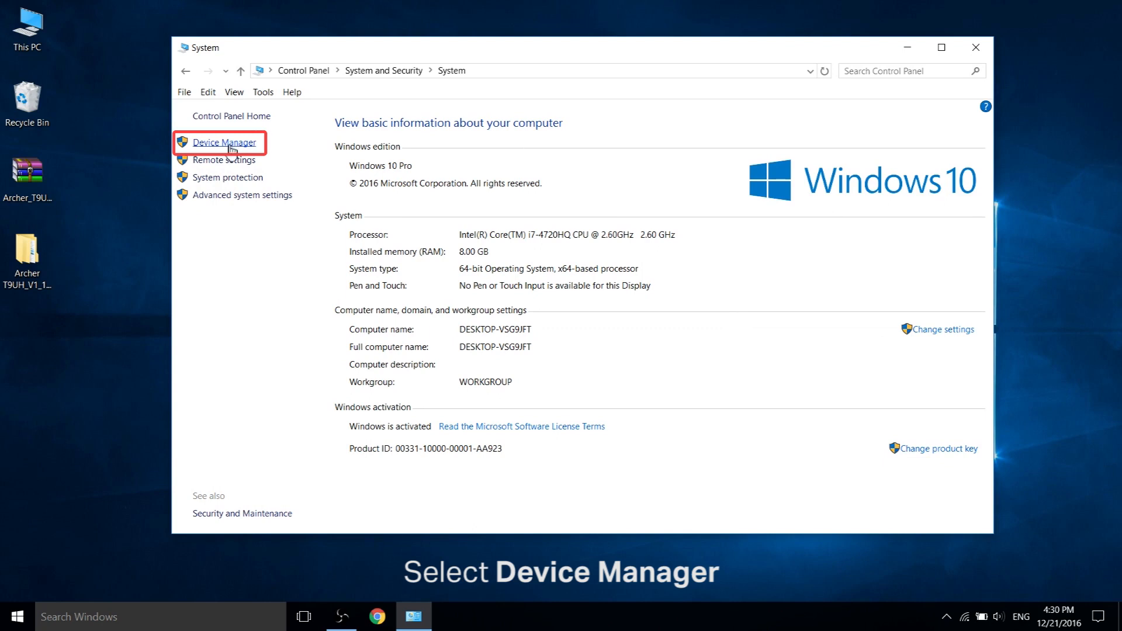
Open Device Manager and start Update Driver Software for TP-LINK Wireless USB Adapter #3.
{"action": "left_click", "coordinate": [224, 141]}
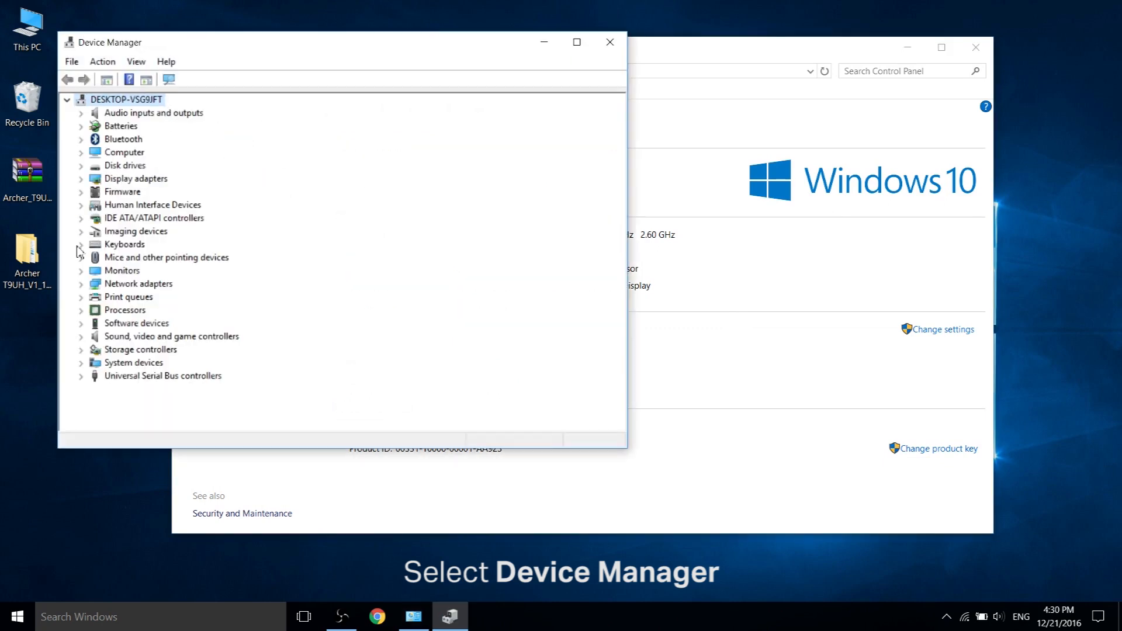
{"action": "left_click", "coordinate": [138, 284]}
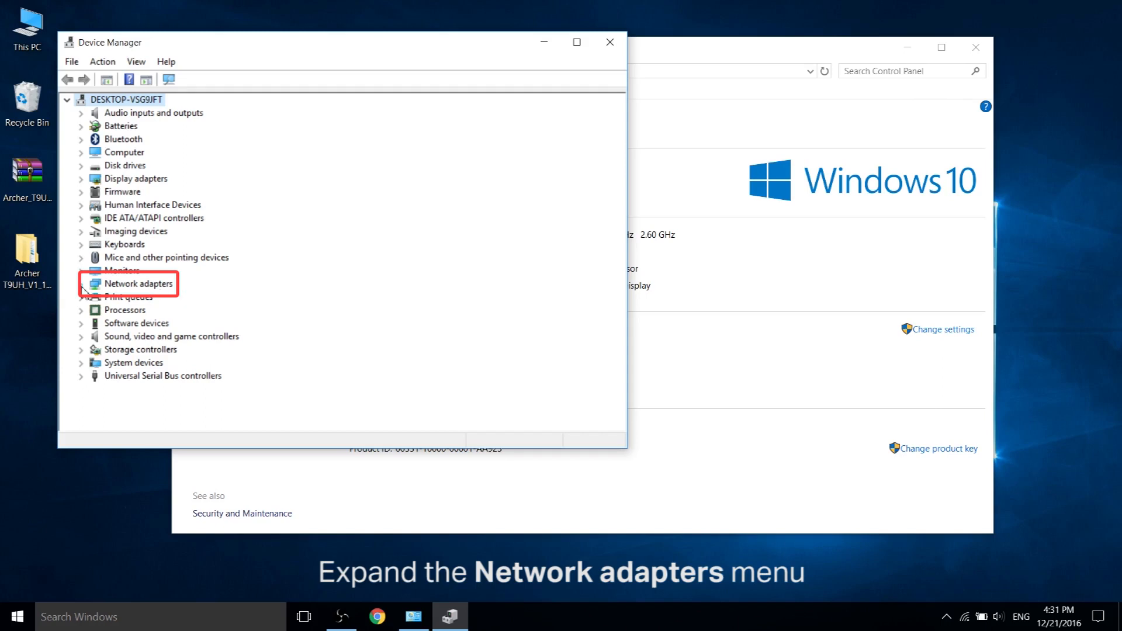
{"action": "left_click", "coordinate": [81, 284]}
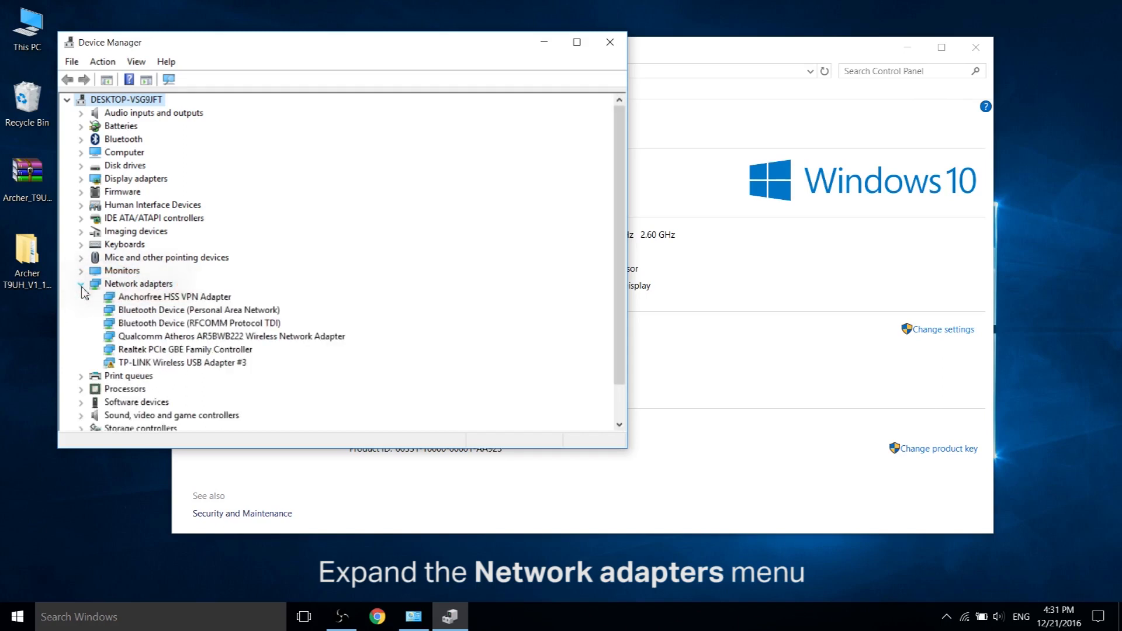
{"action": "left_click", "coordinate": [179, 363]}
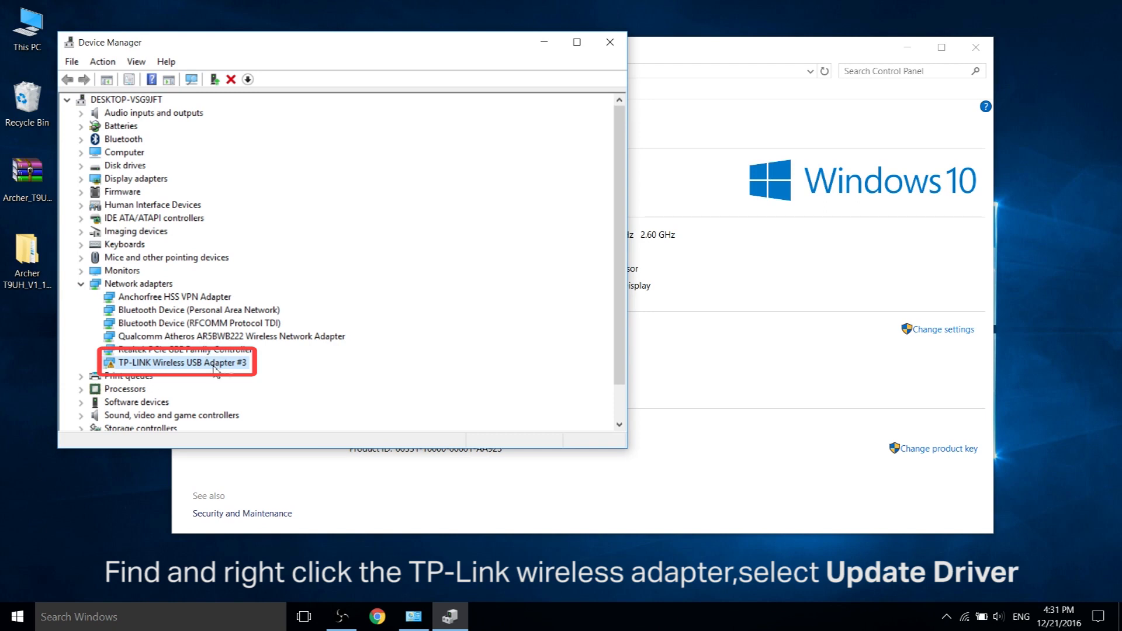
{"action": "right_click", "coordinate": [178, 362]}
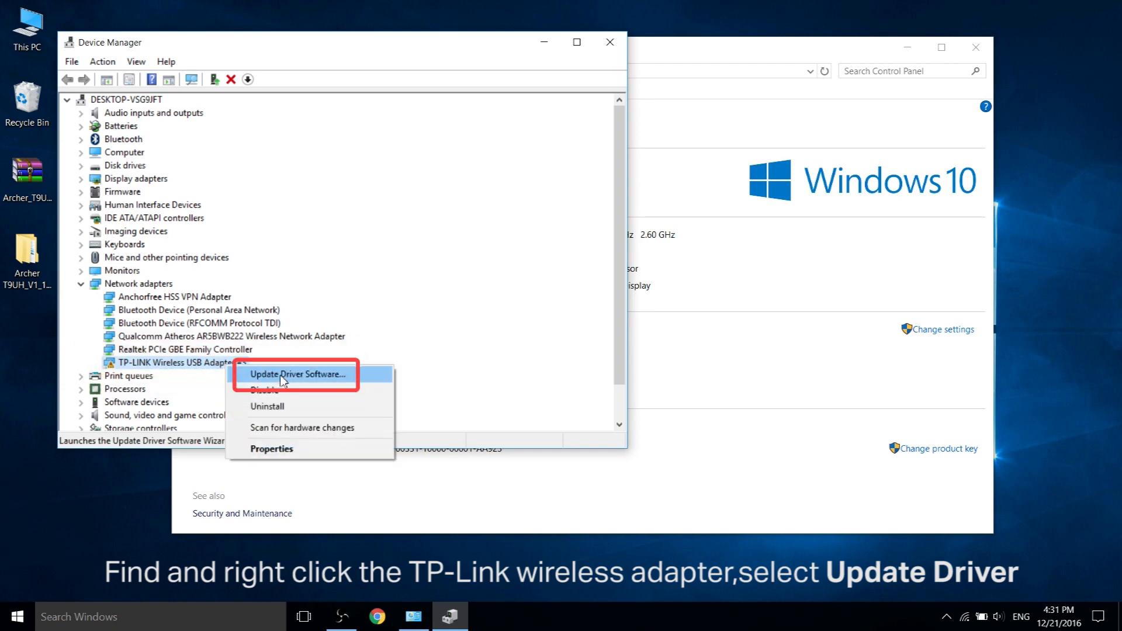
{"action": "left_click", "coordinate": [296, 373]}
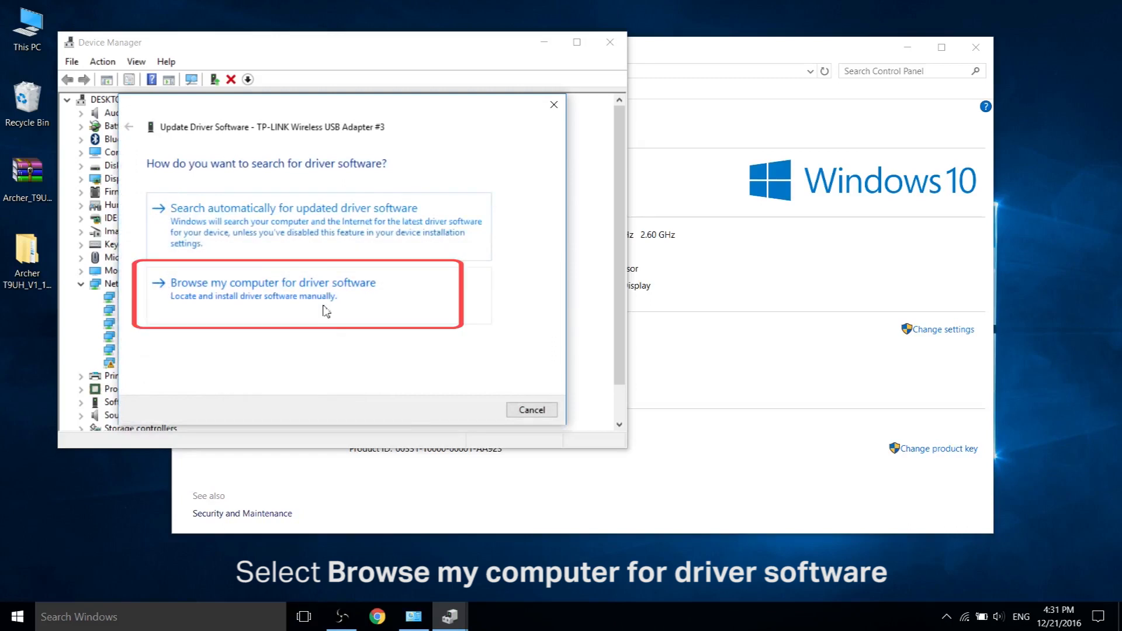
Choose to browse for the driver and supply it via Have Disk.
{"action": "left_click", "coordinate": [272, 282]}
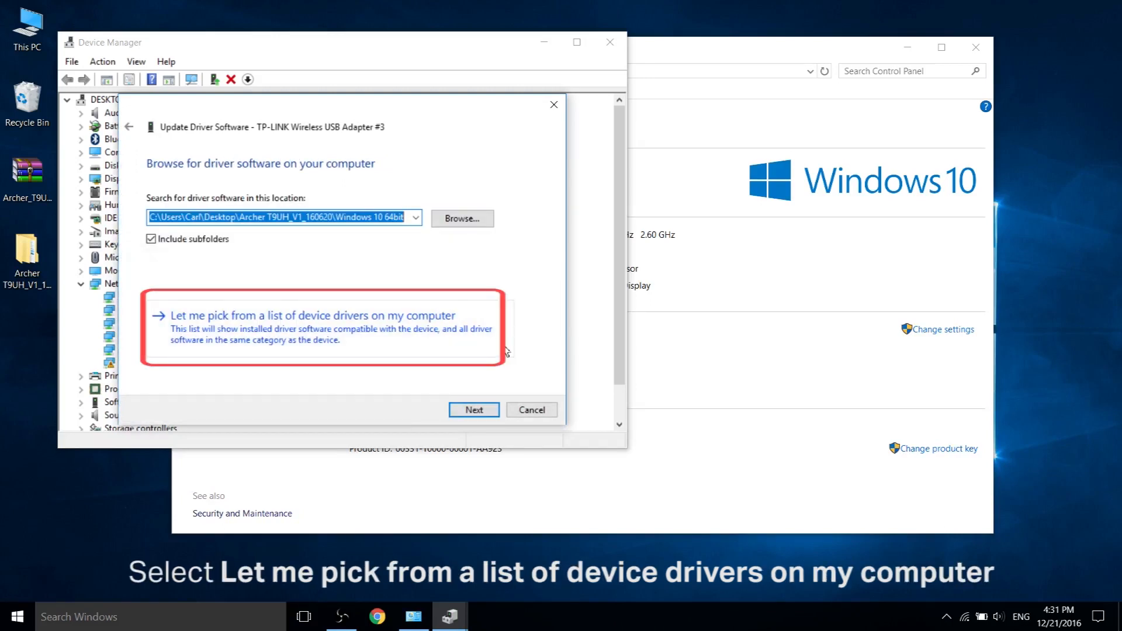
{"action": "left_click", "coordinate": [322, 315]}
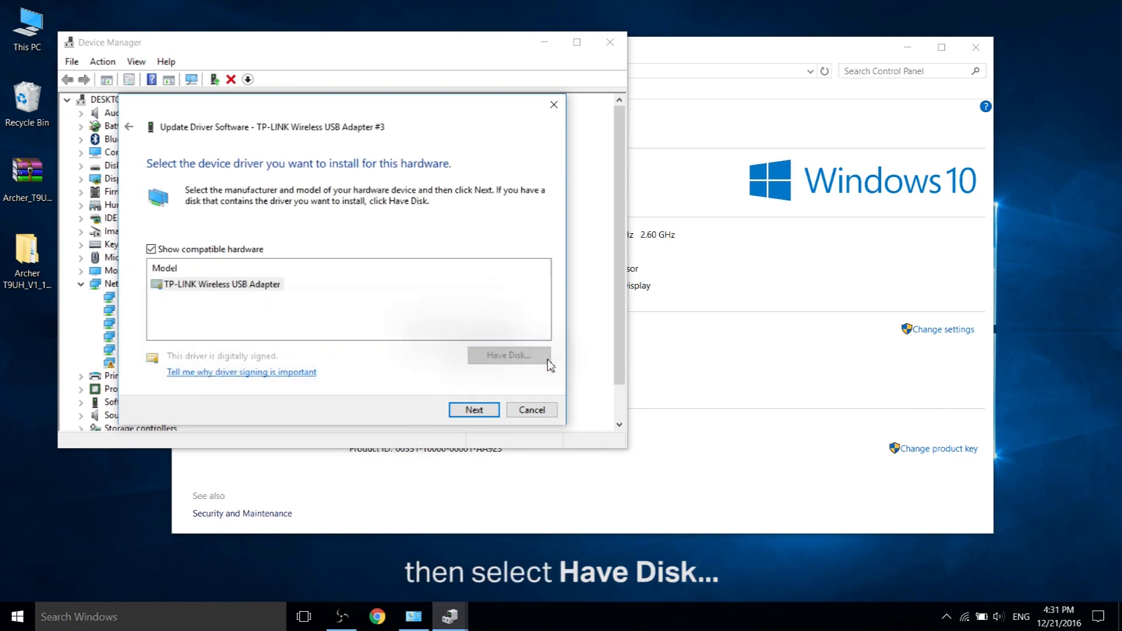
{"action": "left_click", "coordinate": [509, 355]}
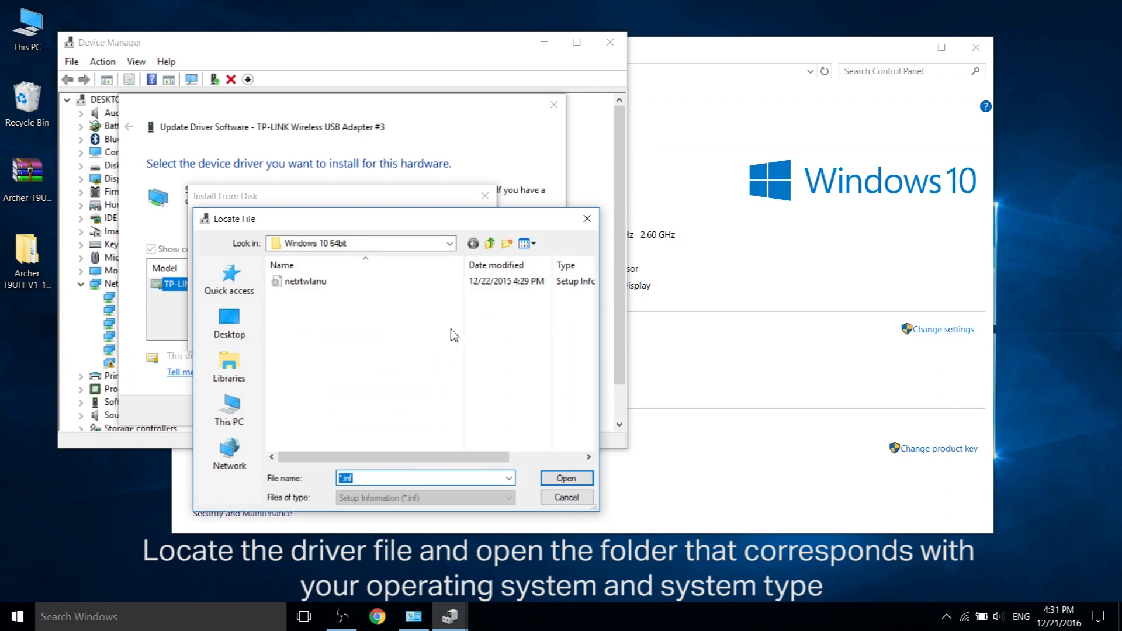
Select netrtwlanu from Desktop > Archer T9UH_V1_160620 > Windows 10 64bit.
{"action": "left_click", "coordinate": [229, 325]}
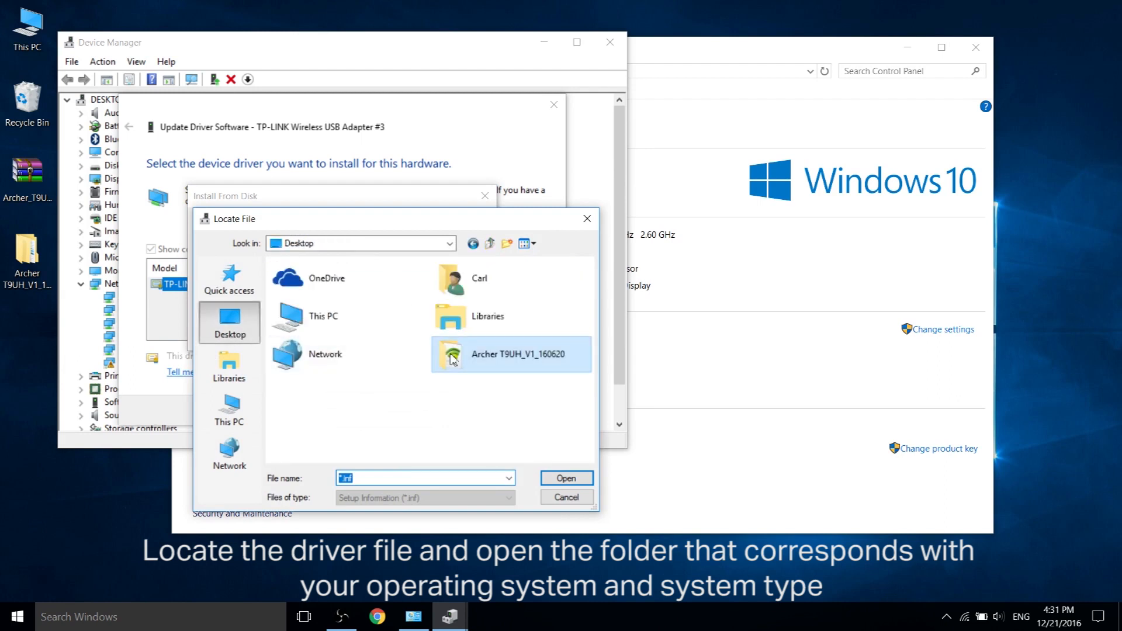
{"action": "mouse_move", "coordinate": [509, 367]}
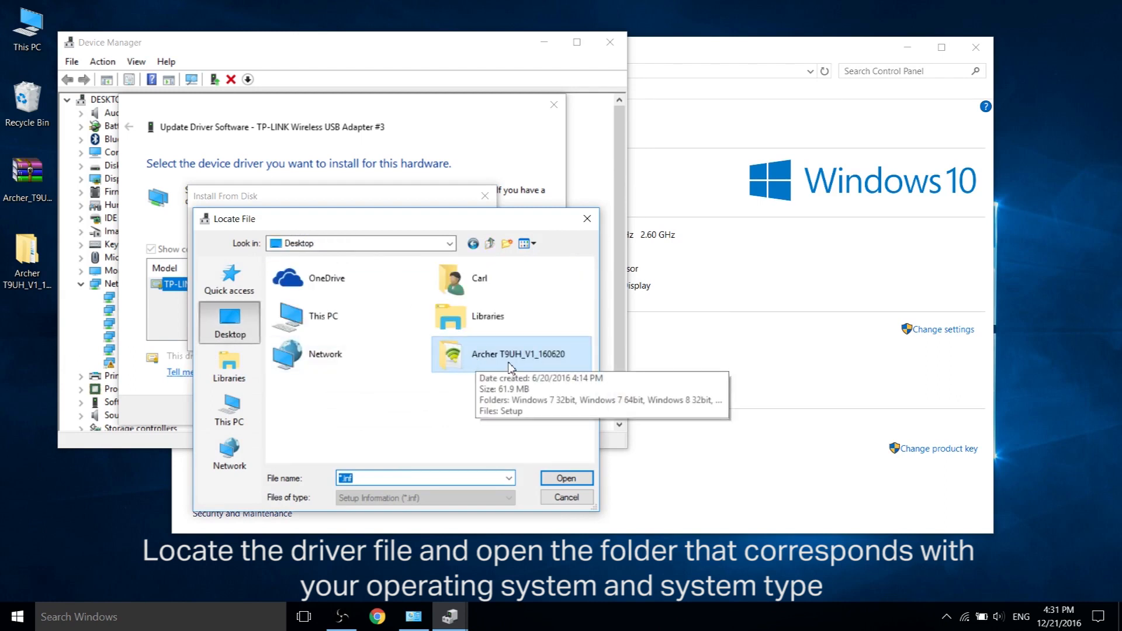
{"action": "double_click", "coordinate": [511, 353]}
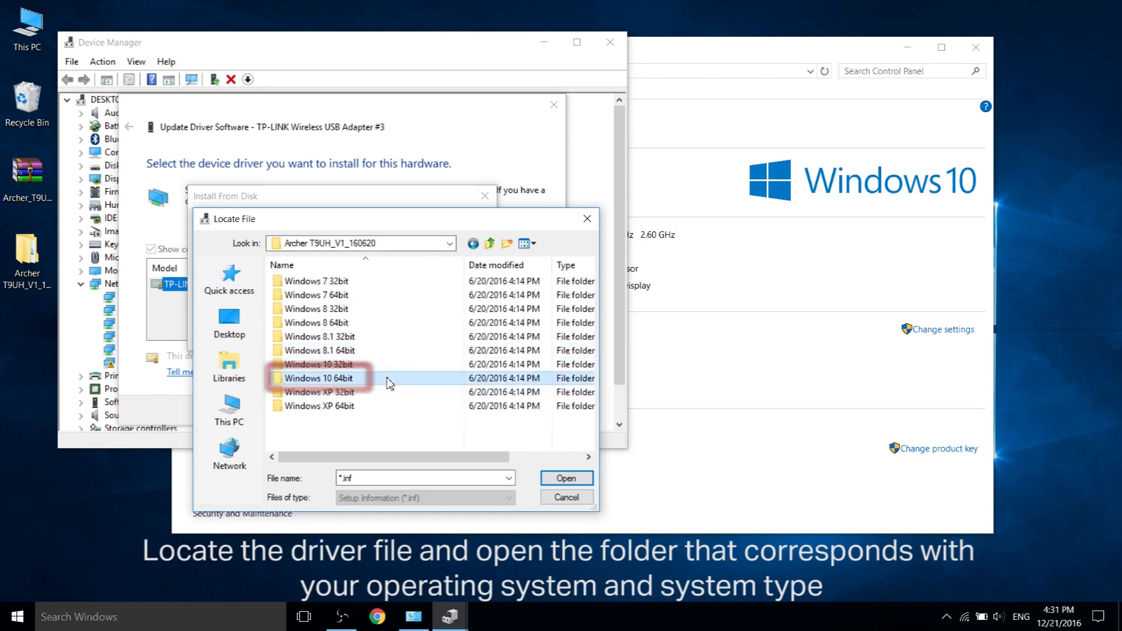
{"action": "double_click", "coordinate": [319, 378]}
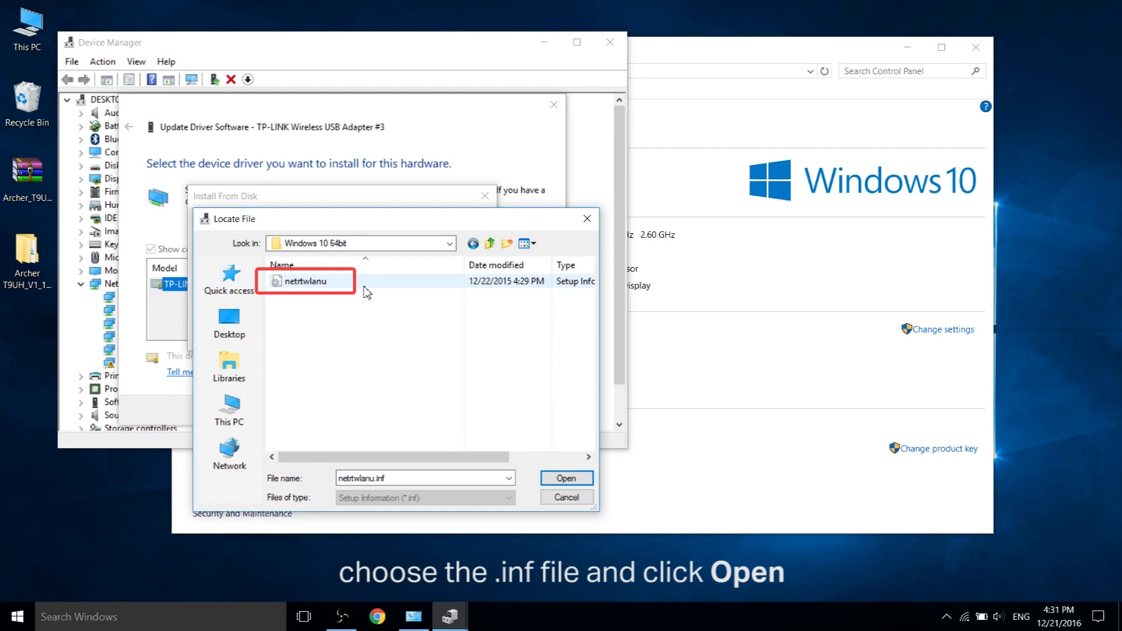
{"action": "left_click", "coordinate": [306, 280]}
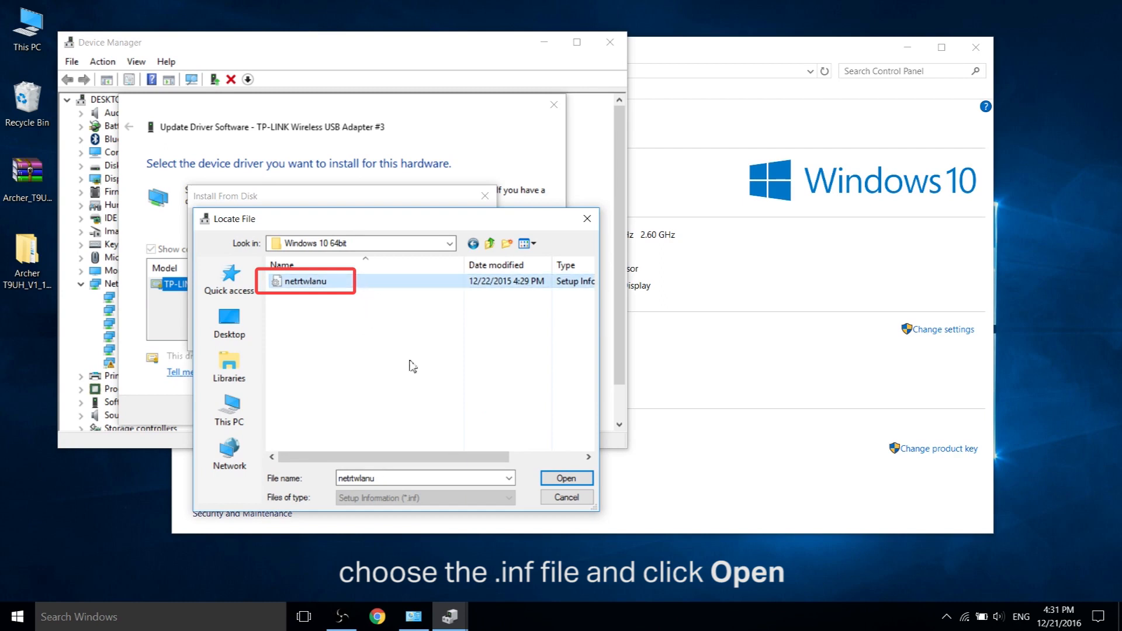
{"action": "left_click", "coordinate": [564, 478]}
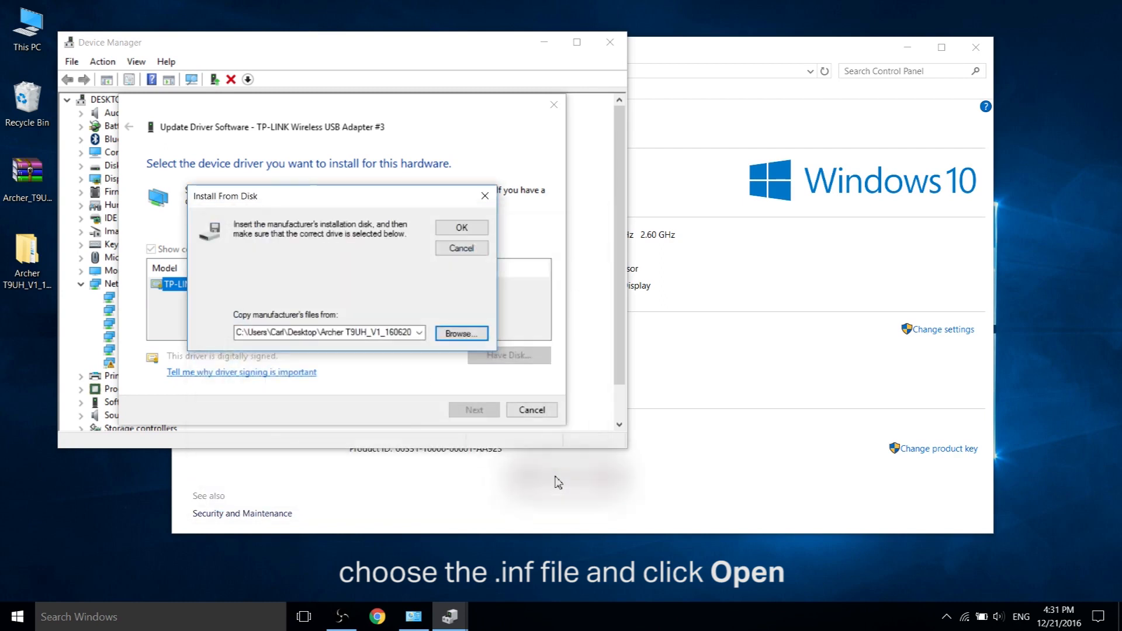
Install the TP-LINK Wireless USB Adapter driver and close the success message.
{"action": "left_click", "coordinate": [461, 227]}
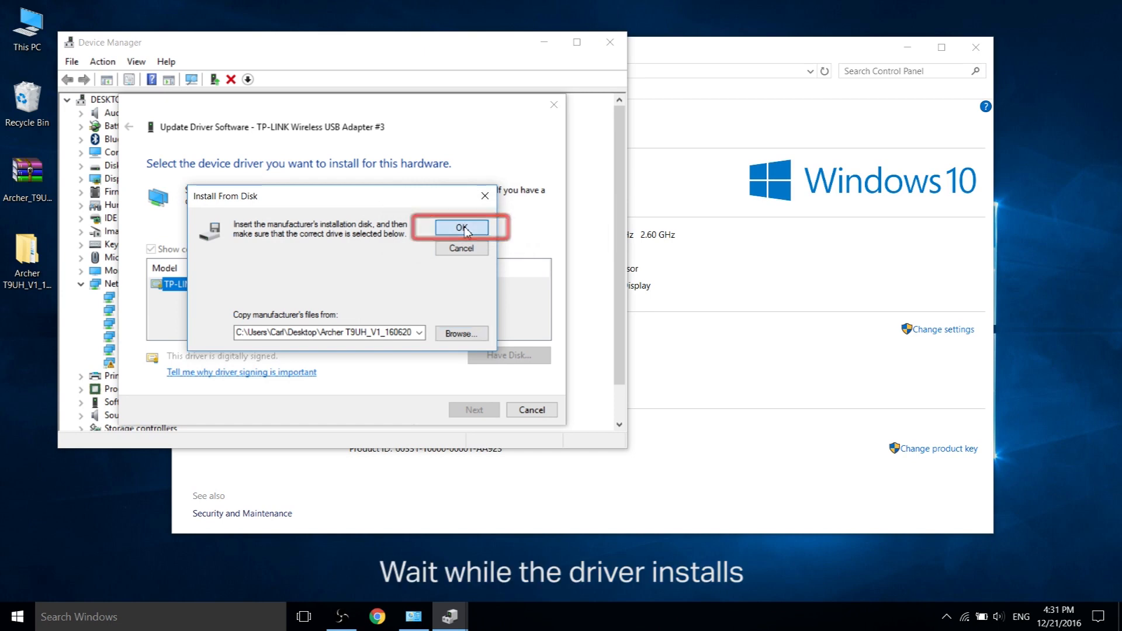
{"action": "left_click", "coordinate": [461, 227]}
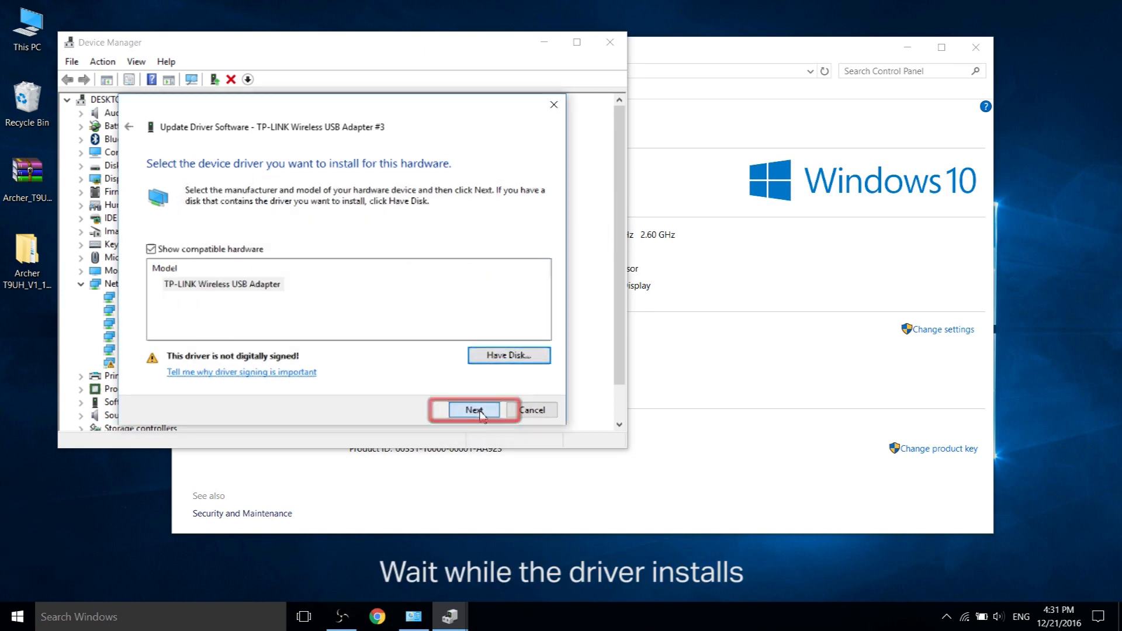
{"action": "left_click", "coordinate": [474, 409]}
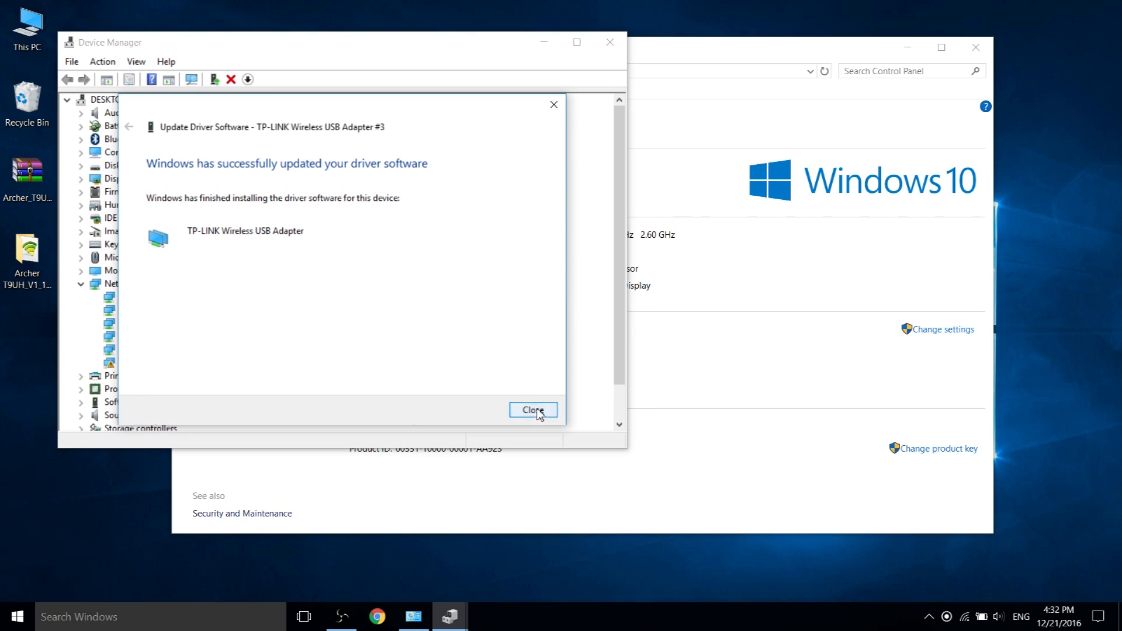
{"action": "left_click", "coordinate": [532, 410]}
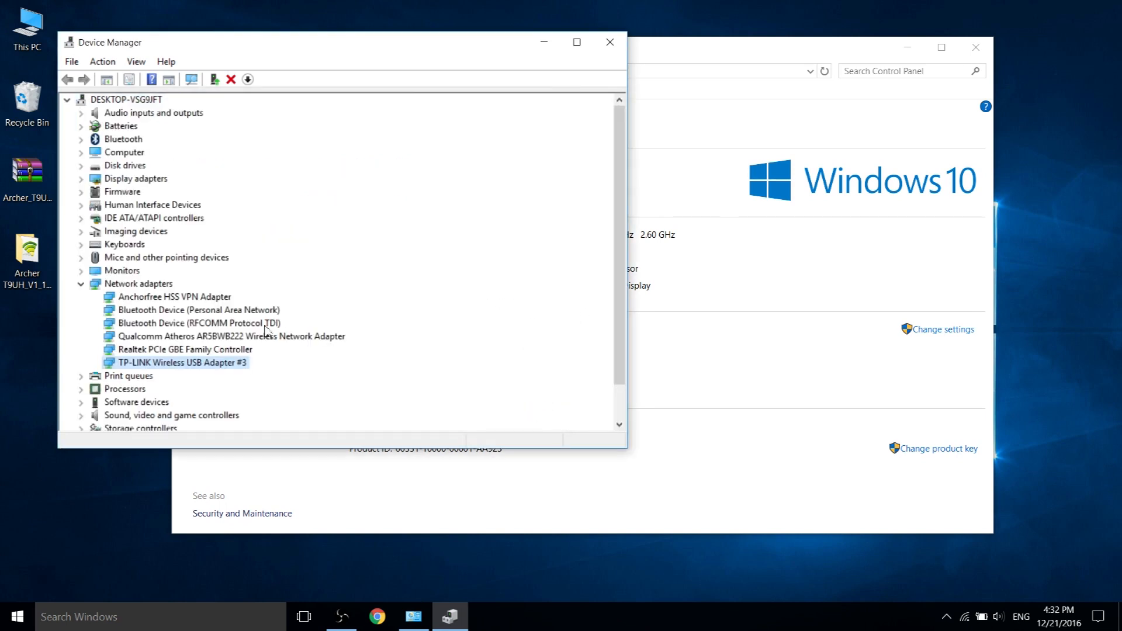
Open the properties of TP-LINK Wireless USB Adapter #3.
{"action": "right_click", "coordinate": [179, 363]}
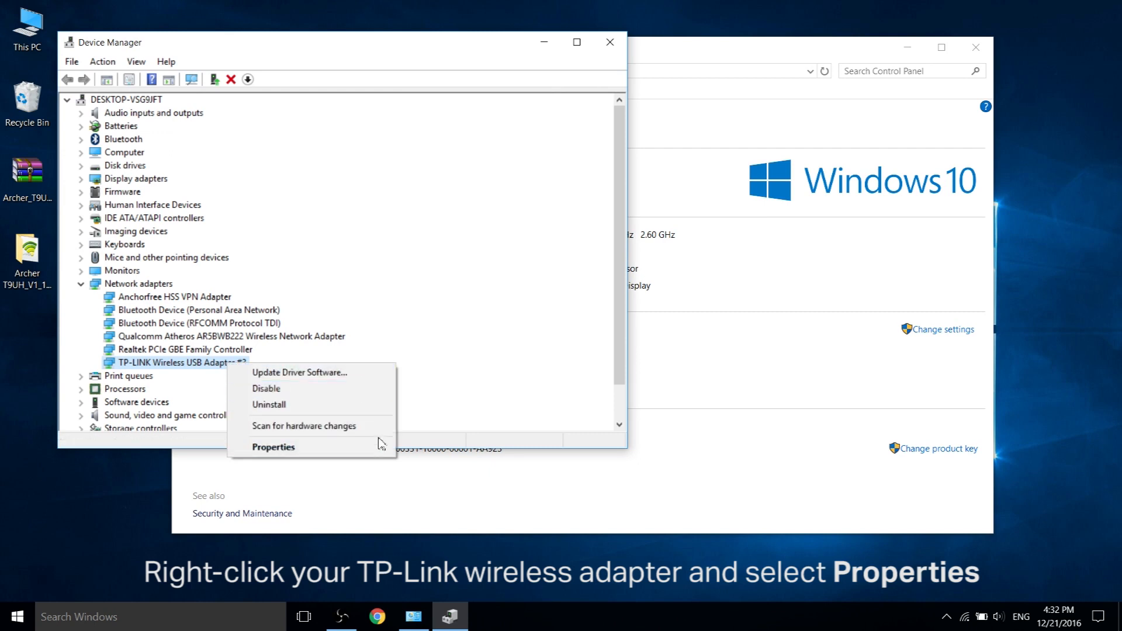
{"action": "left_click", "coordinate": [273, 447]}
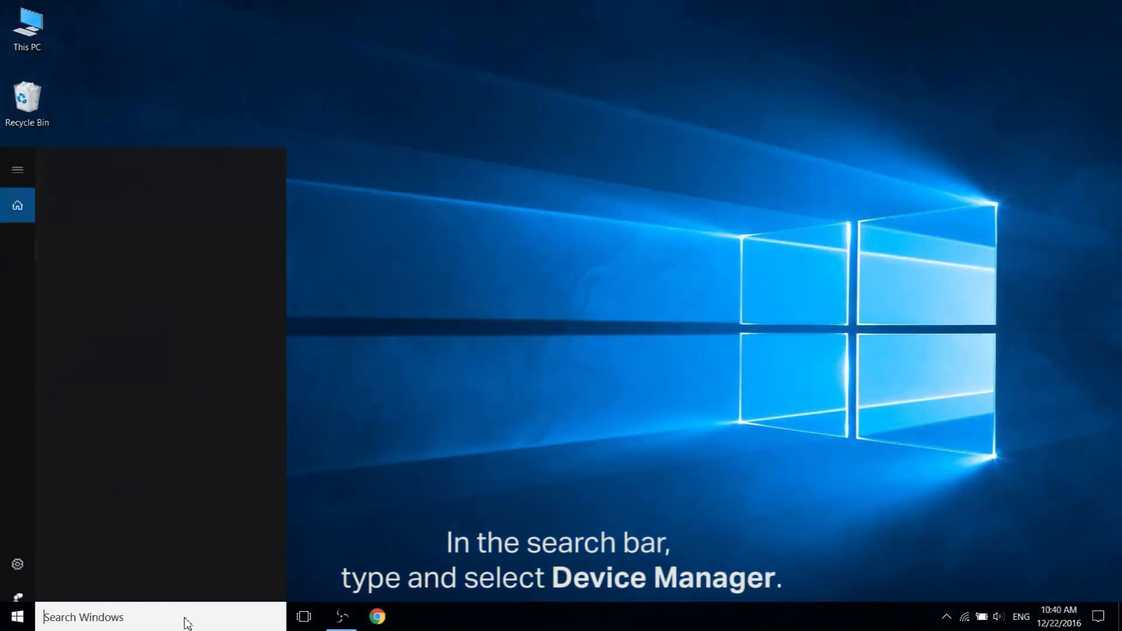
Search for 'Device manager' and launch Device Manager.
{"action": "type", "text": "Device"}
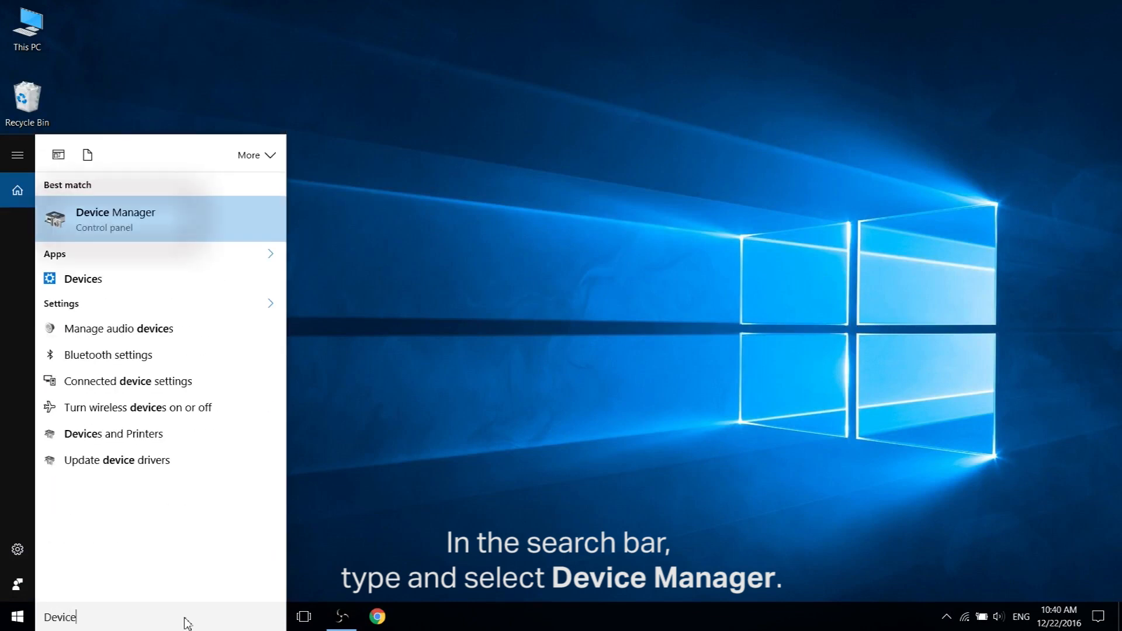
{"action": "type", "text": "manager"}
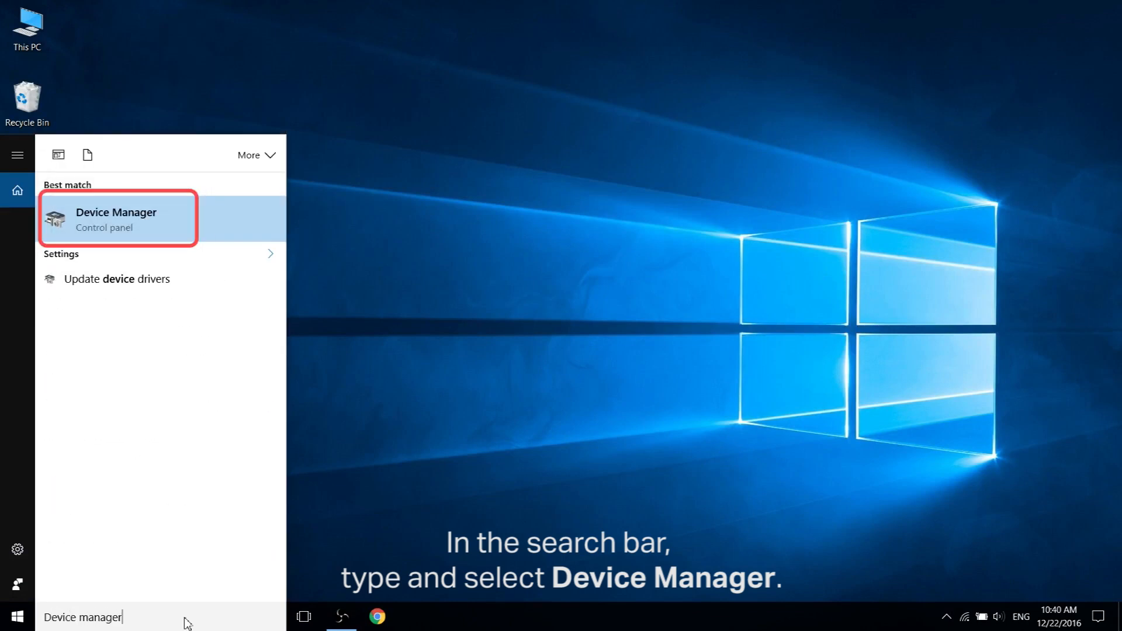
{"action": "mouse_move", "coordinate": [218, 236]}
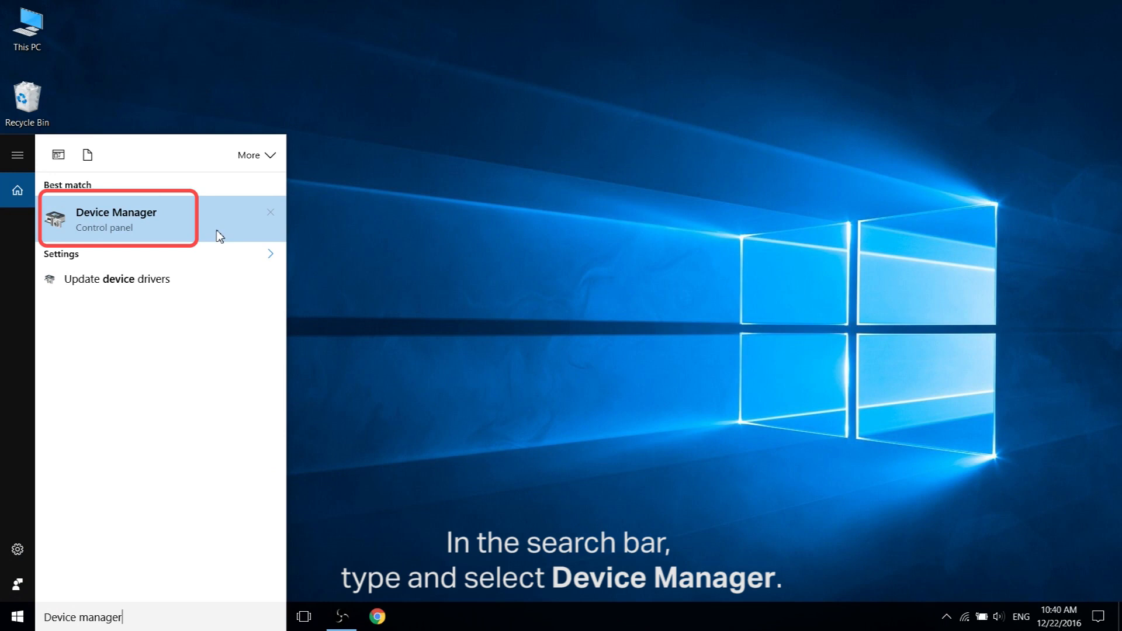
{"action": "left_click", "coordinate": [116, 219]}
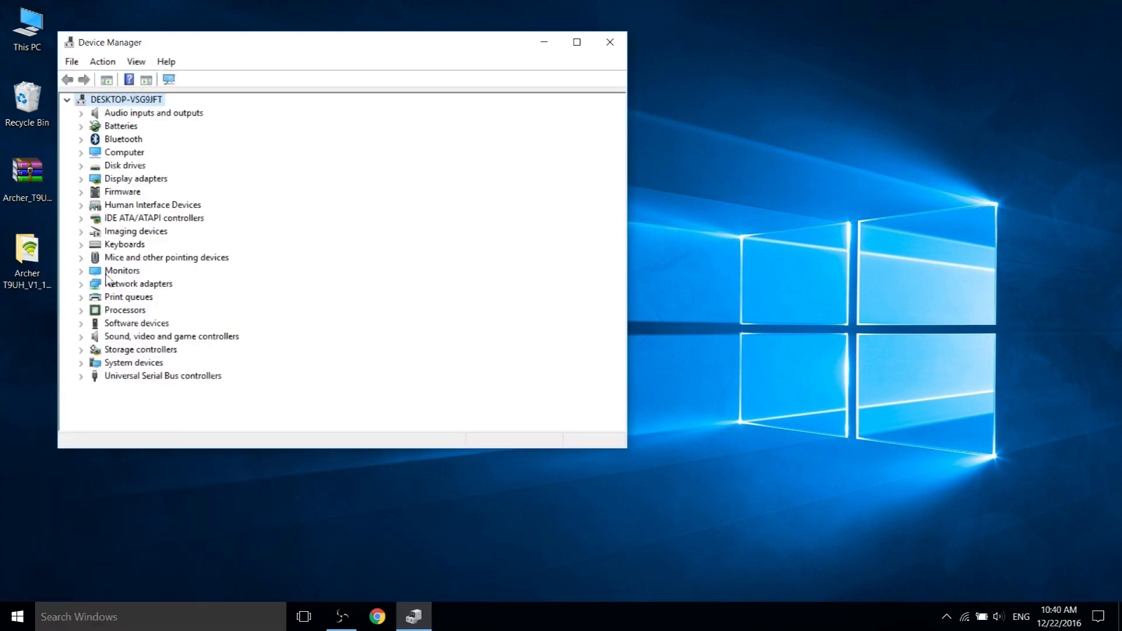
Open TP-LINK Wireless USB Adapter #3 properties under Network adapters.
{"action": "left_click", "coordinate": [81, 284]}
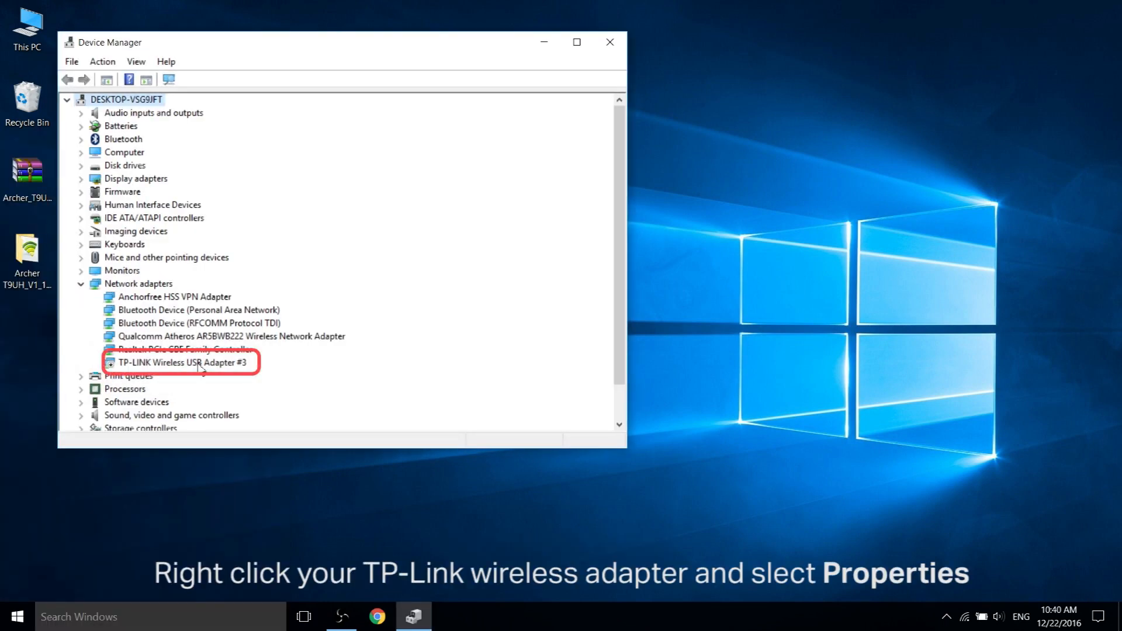
{"action": "right_click", "coordinate": [182, 362]}
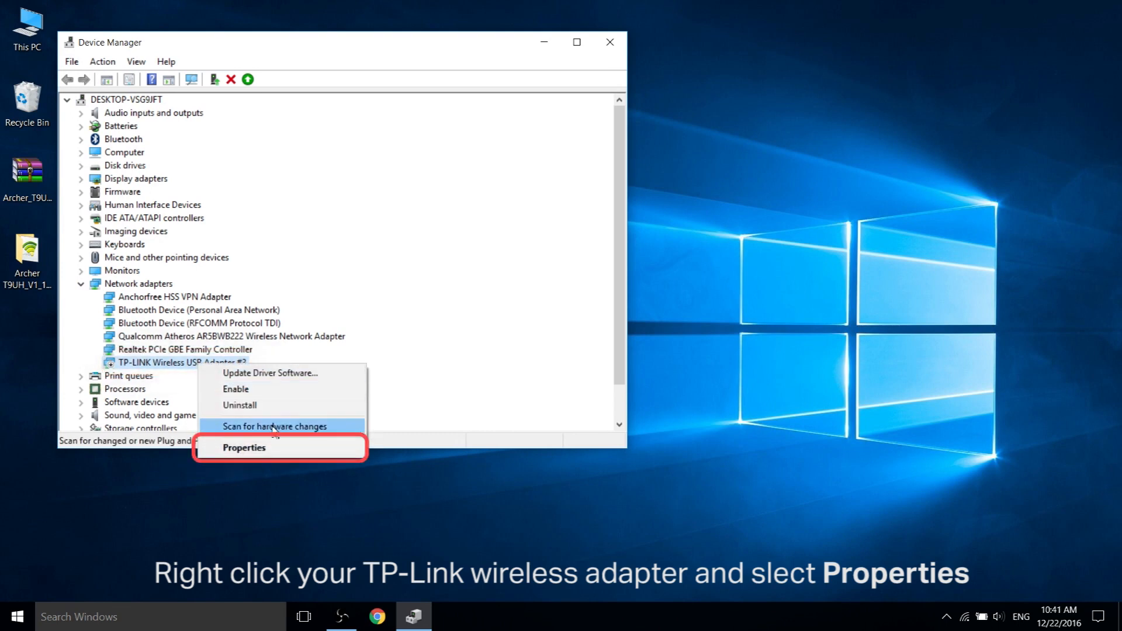
{"action": "left_click", "coordinate": [244, 447]}
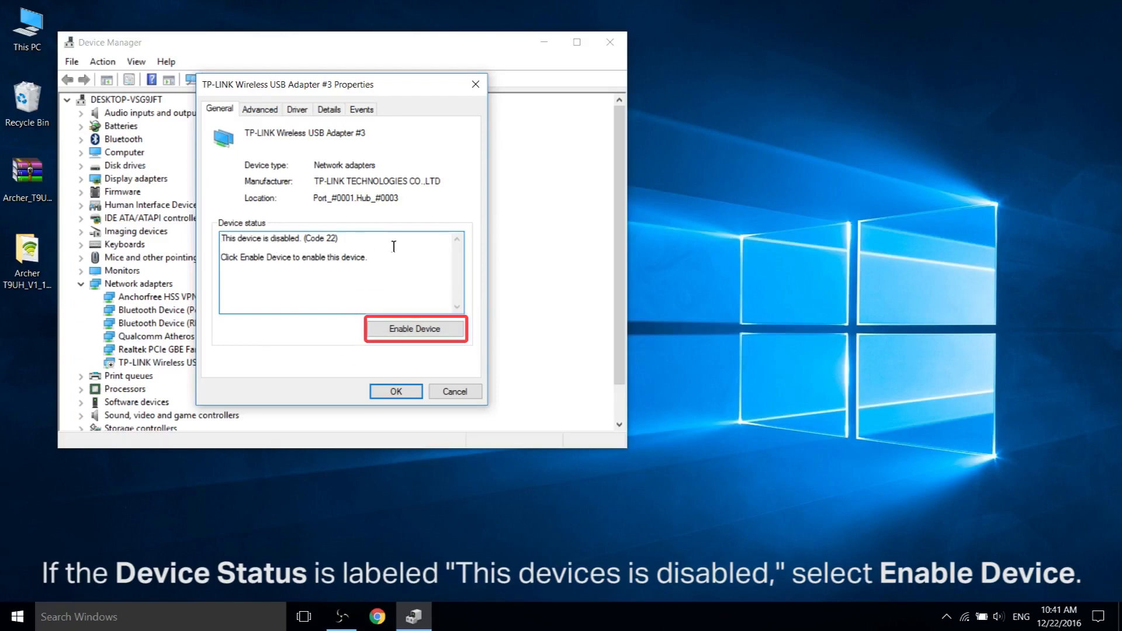
Enable TP-LINK Wireless USB Adapter #3 through the Enable Device wizard.
{"action": "left_click", "coordinate": [415, 329]}
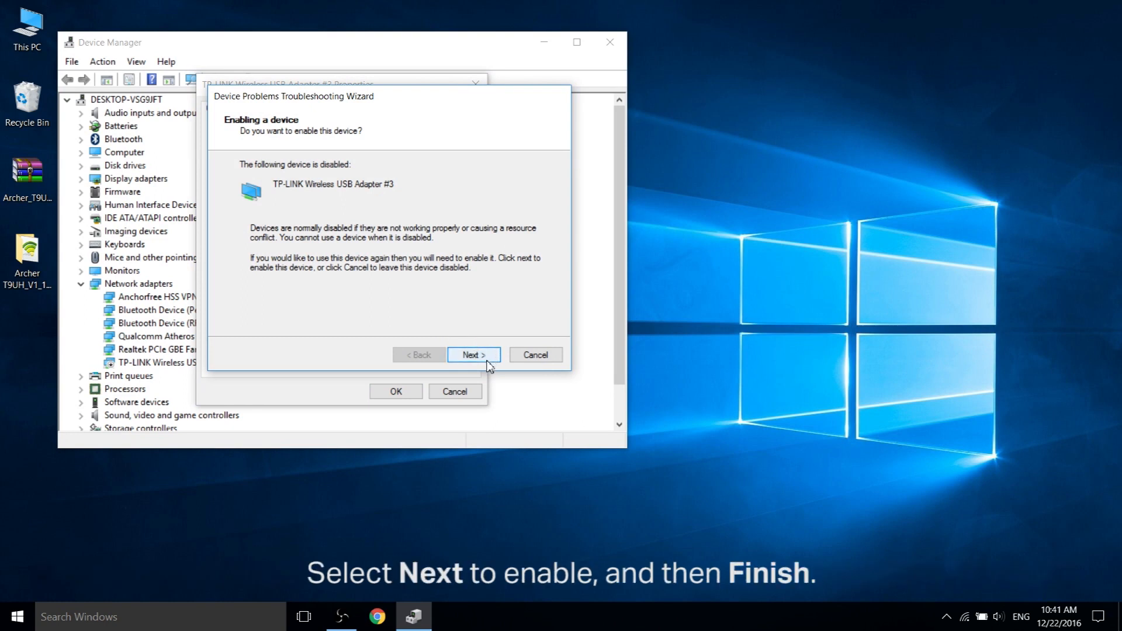
{"action": "left_click", "coordinate": [472, 355]}
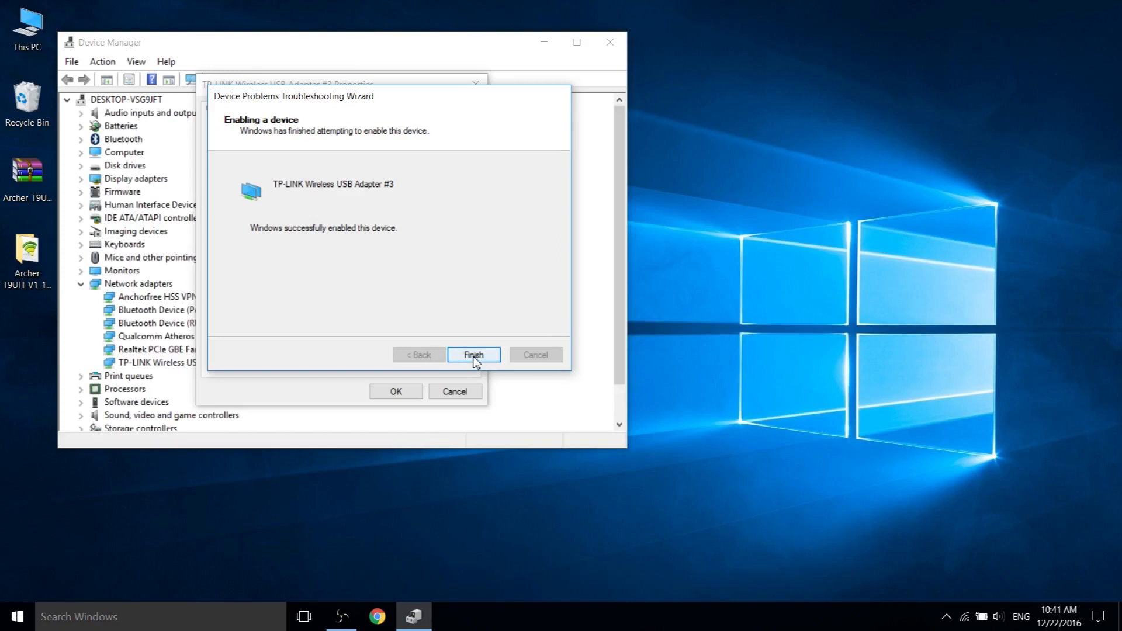
{"action": "left_click", "coordinate": [473, 355]}
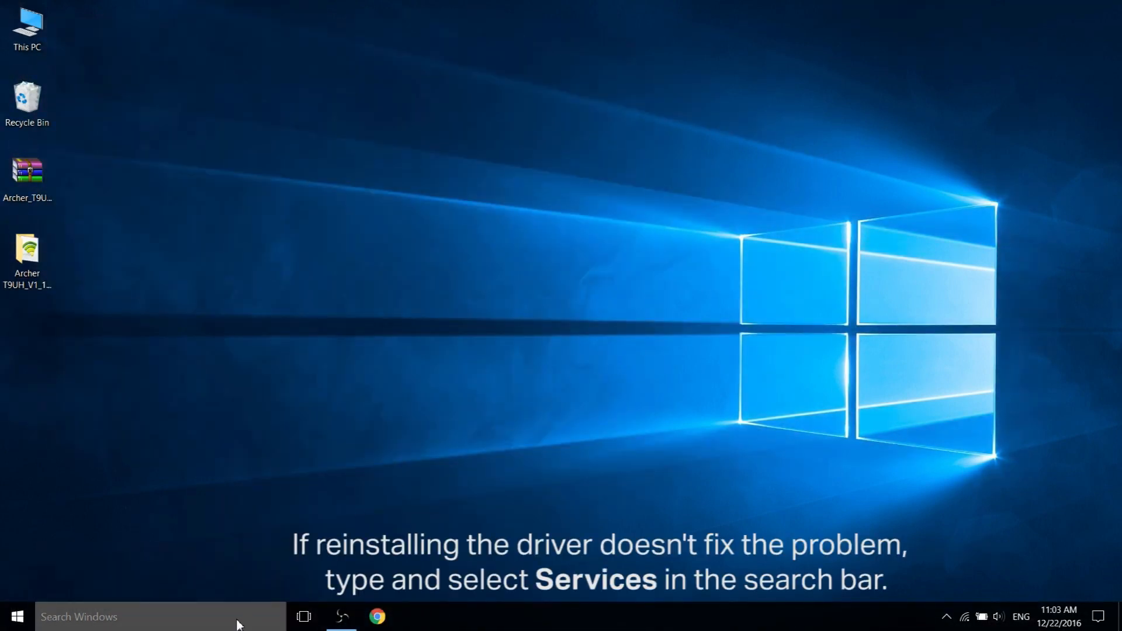
Search for 'services' to open the Services console.
{"action": "type", "text": "serv"}
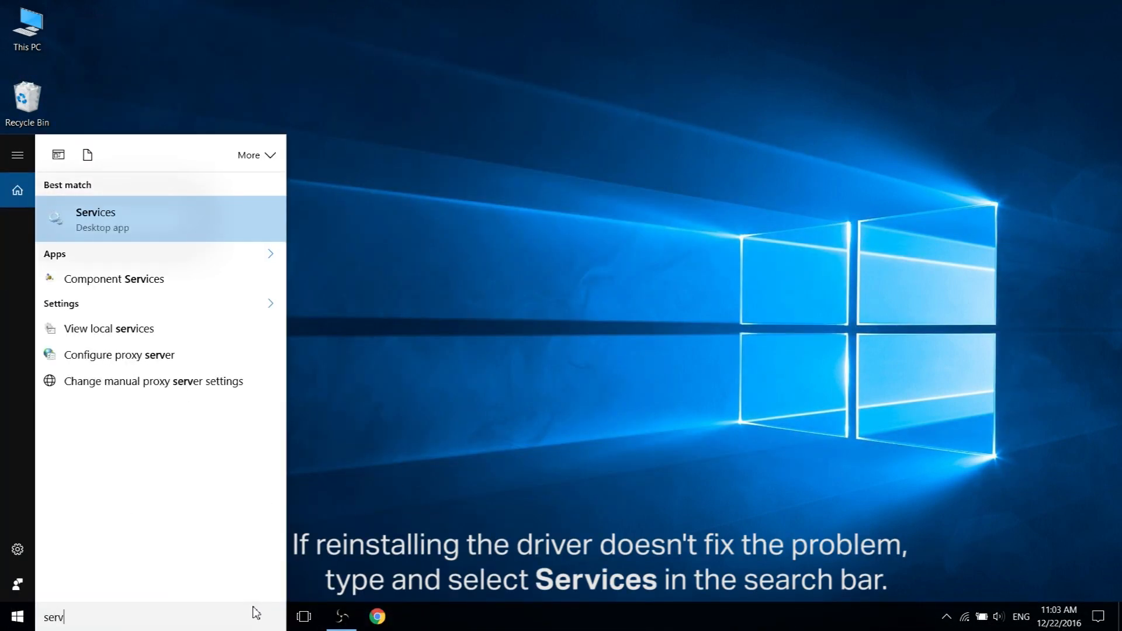
{"action": "type", "text": "ices"}
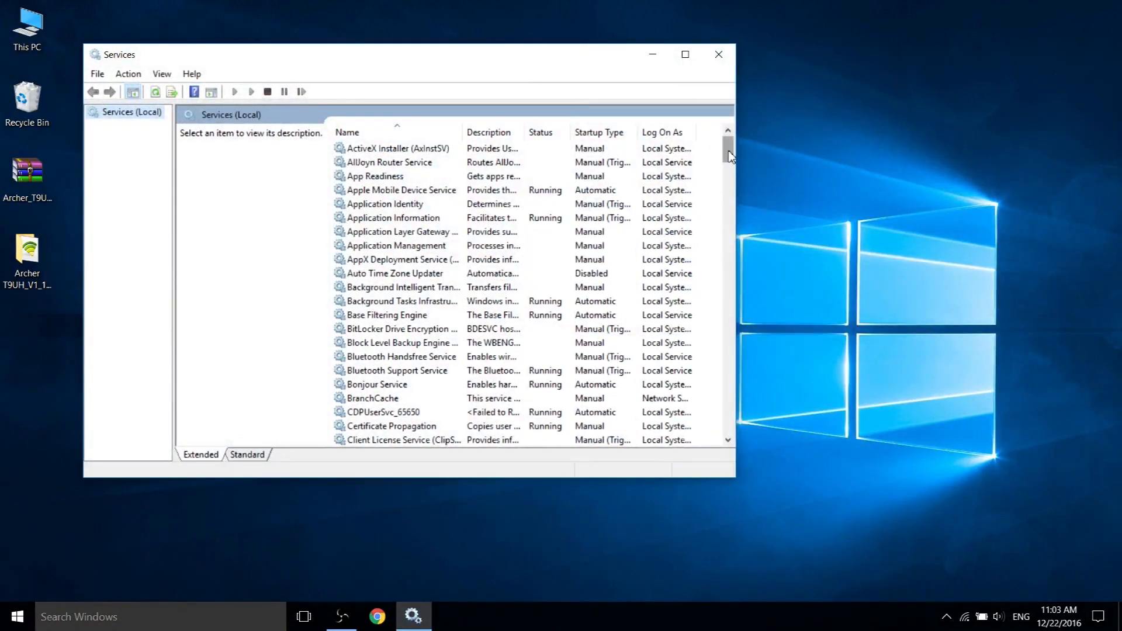
Scroll to WLAN AutoConfig and start the service.
{"action": "scroll", "scroll_direction": "down", "scroll_amount": 3}
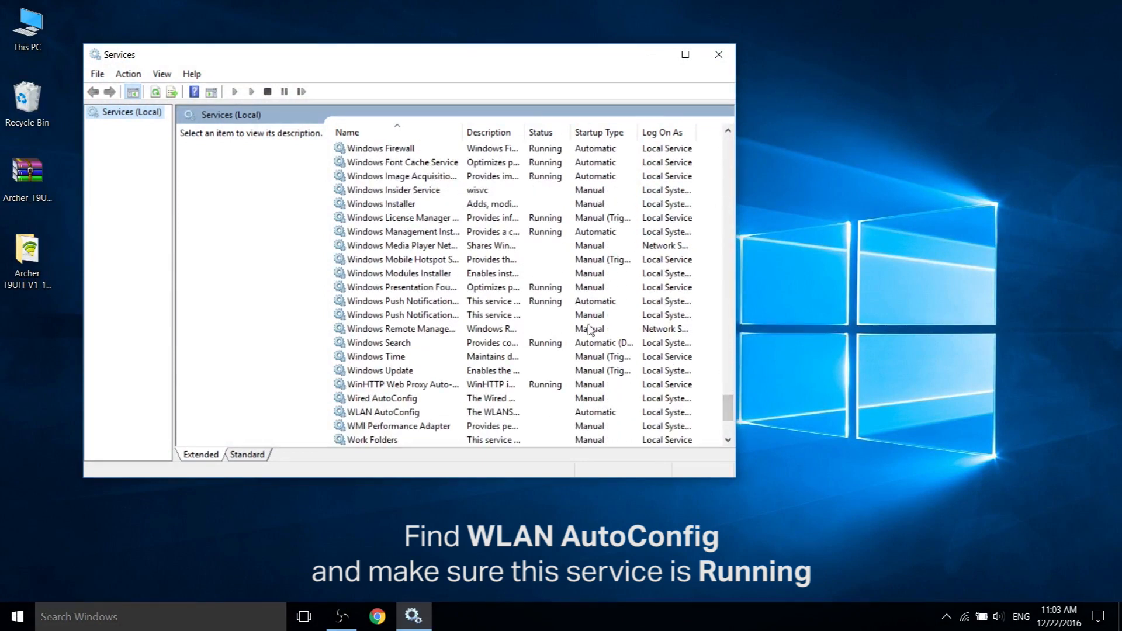
{"action": "scroll", "scroll_direction": "down", "scroll_amount": 3}
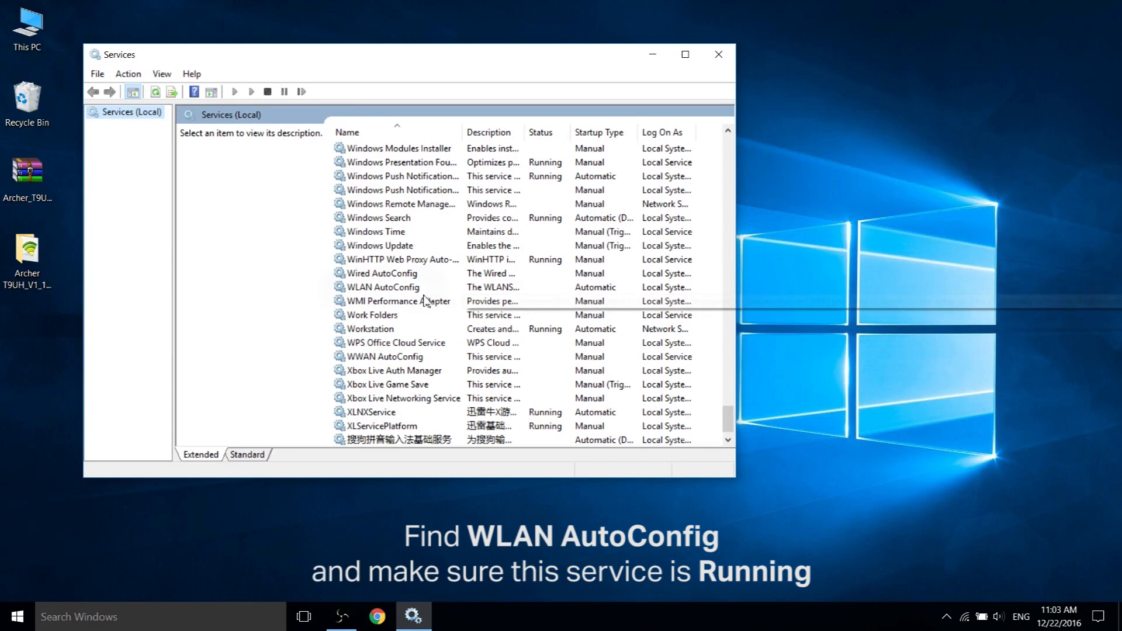
{"action": "left_click", "coordinate": [386, 287]}
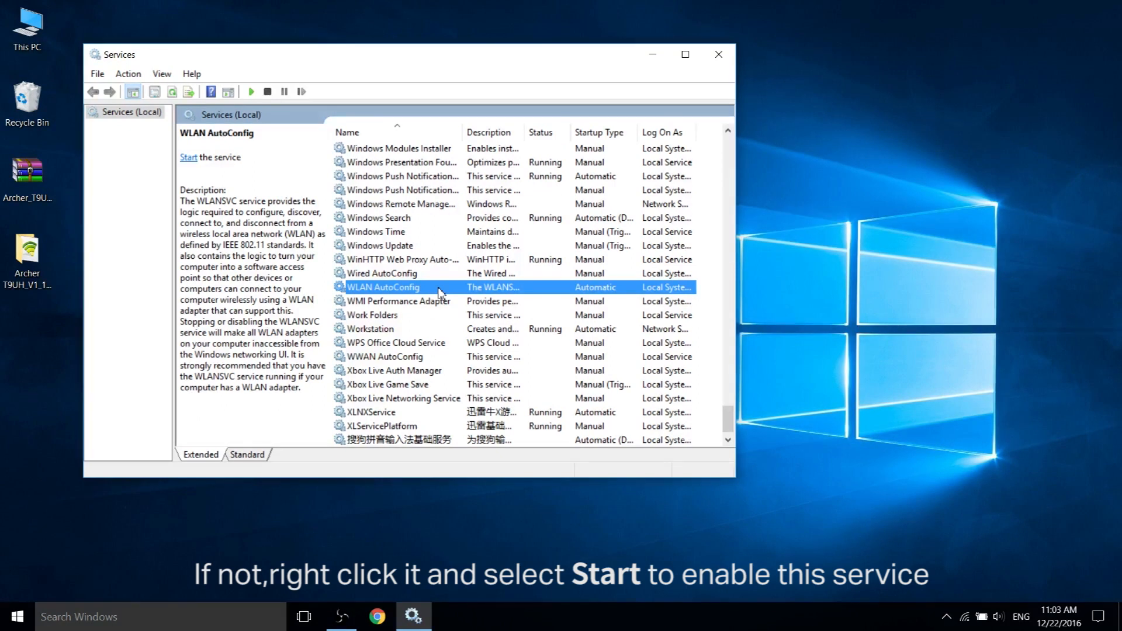
{"action": "right_click", "coordinate": [382, 287]}
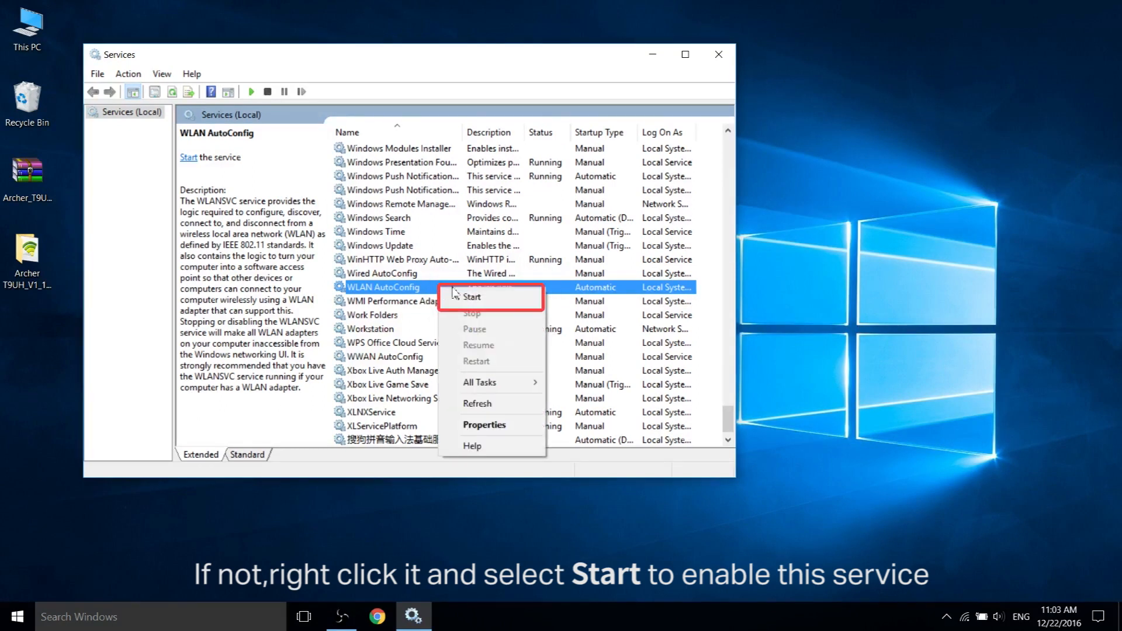
{"action": "left_click", "coordinate": [471, 296]}
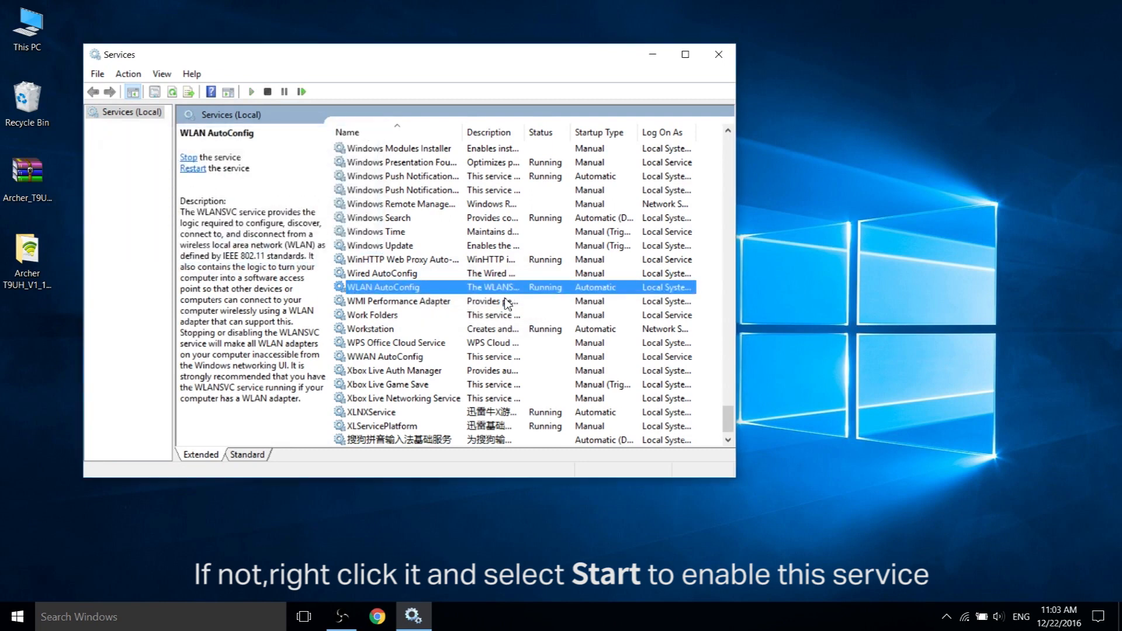
{"action": "mouse_move", "coordinate": [456, 295]}
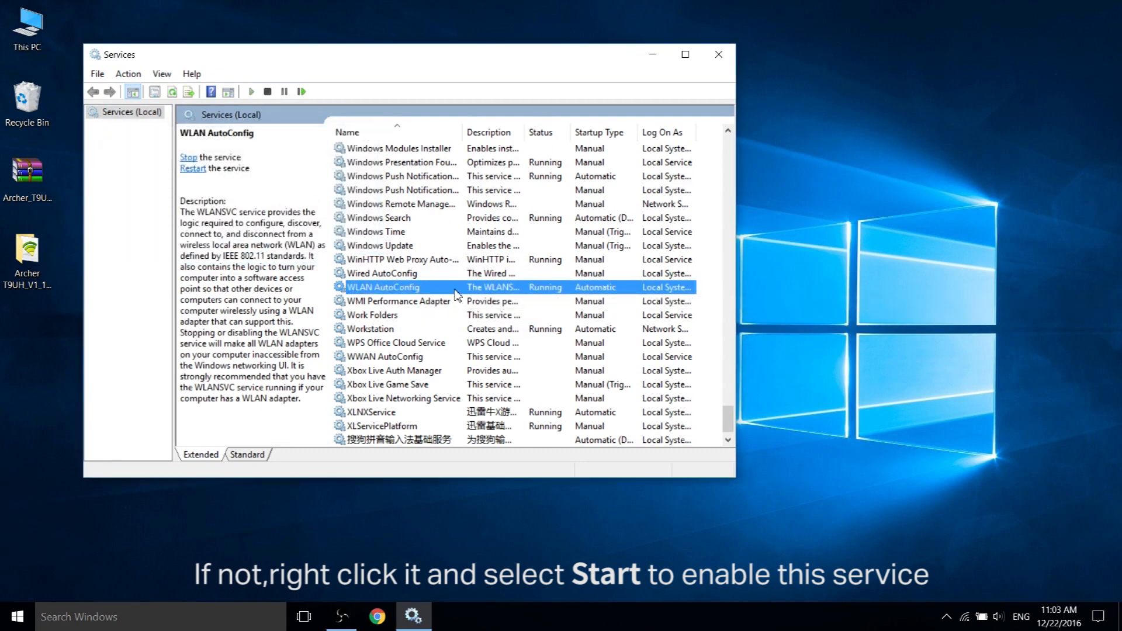